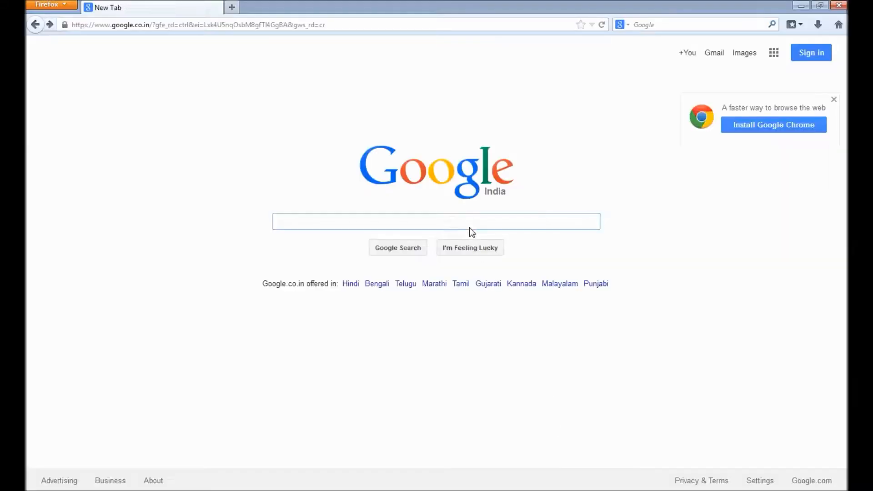
Search Google for 'android sdk download' and open the 'Android SDK | Android Developers' result
text(android sdk download)
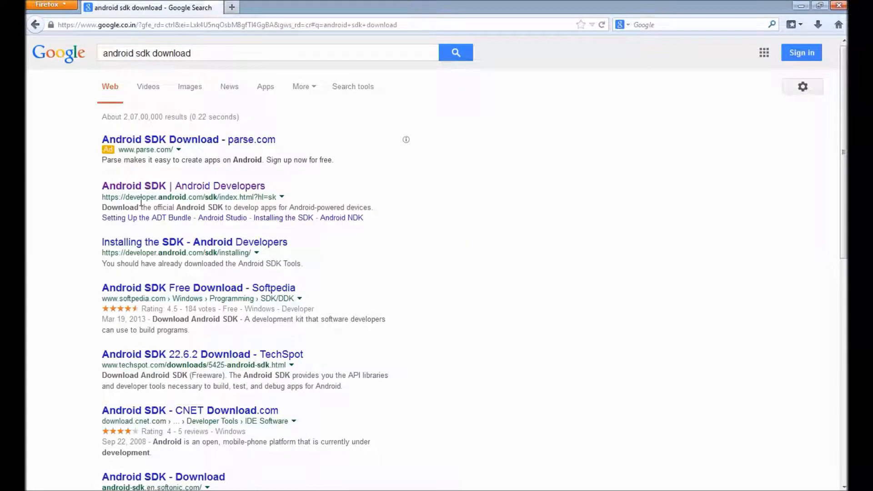
mouse_move(133, 189)
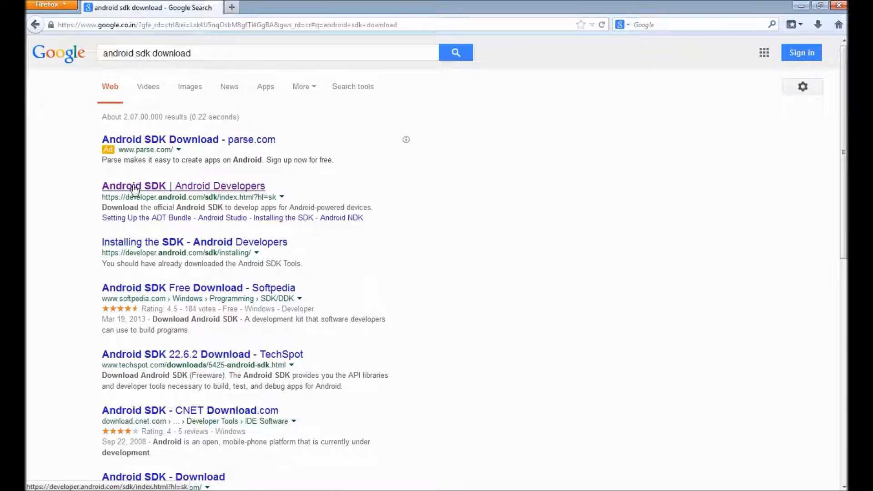
click(183, 185)
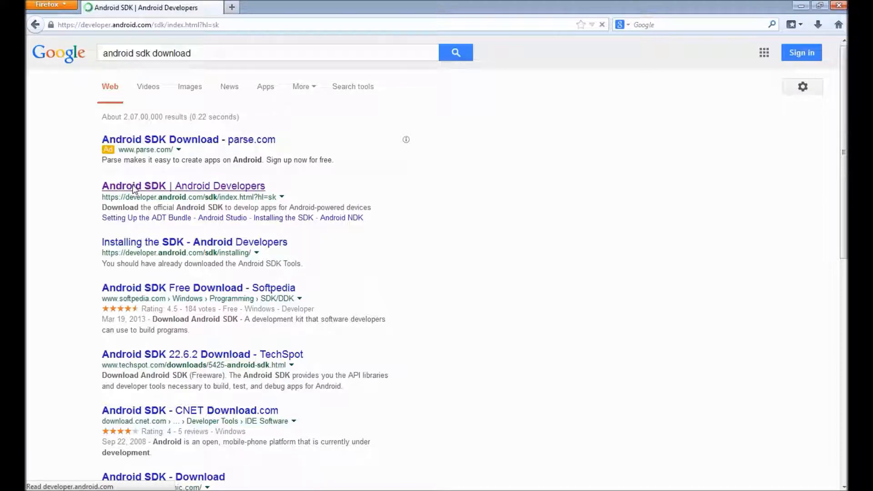
click(183, 186)
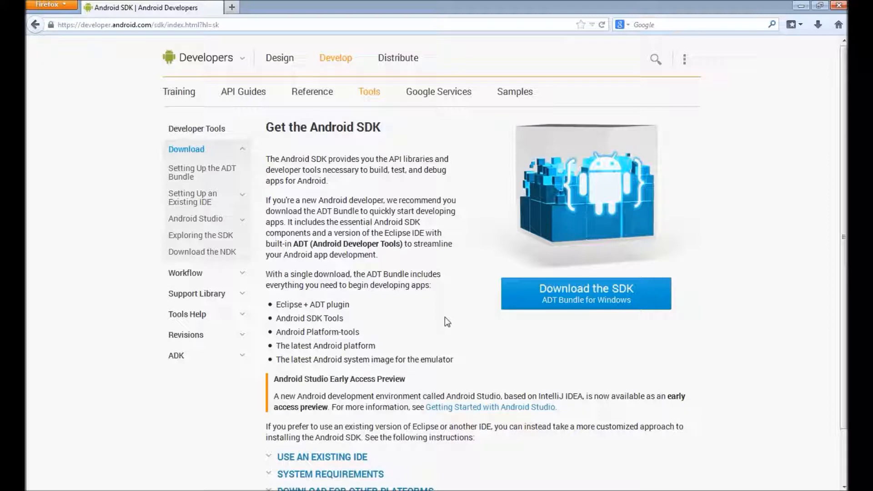
mouse_move(598, 306)
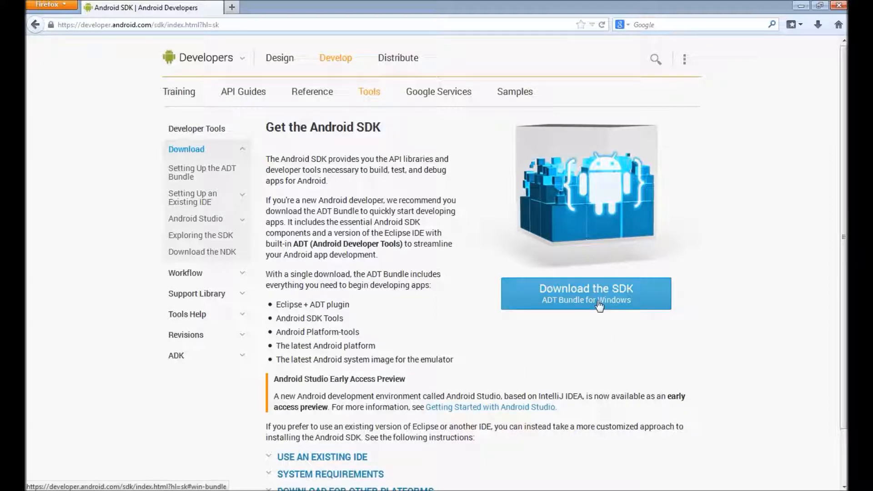
mouse_move(566, 385)
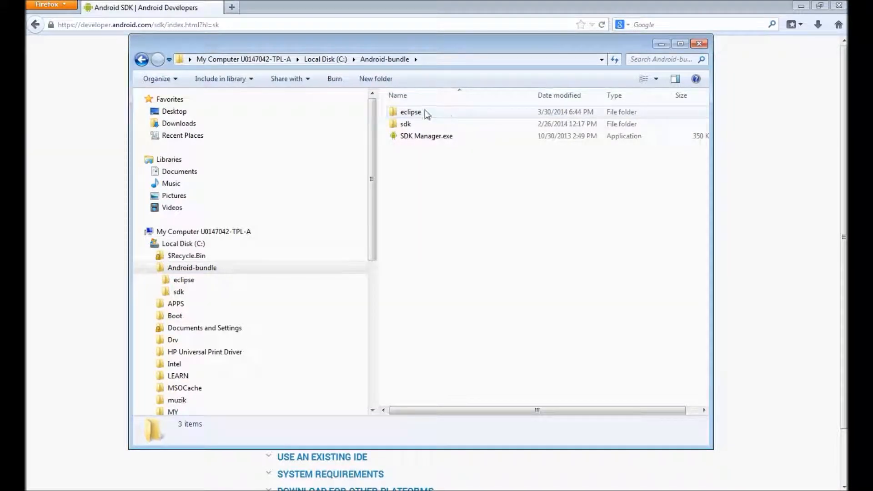
Browse the sdk folder down to platforms\android-19, then return to Android-bundle
click(405, 124)
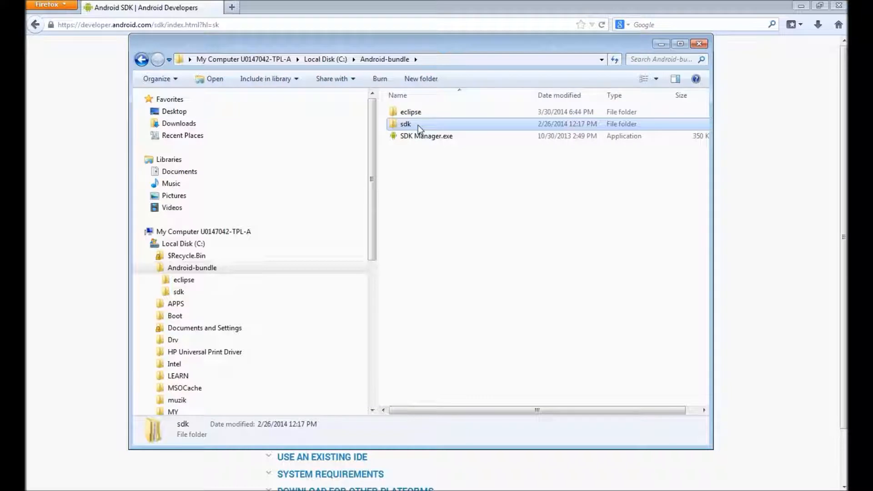
click(426, 136)
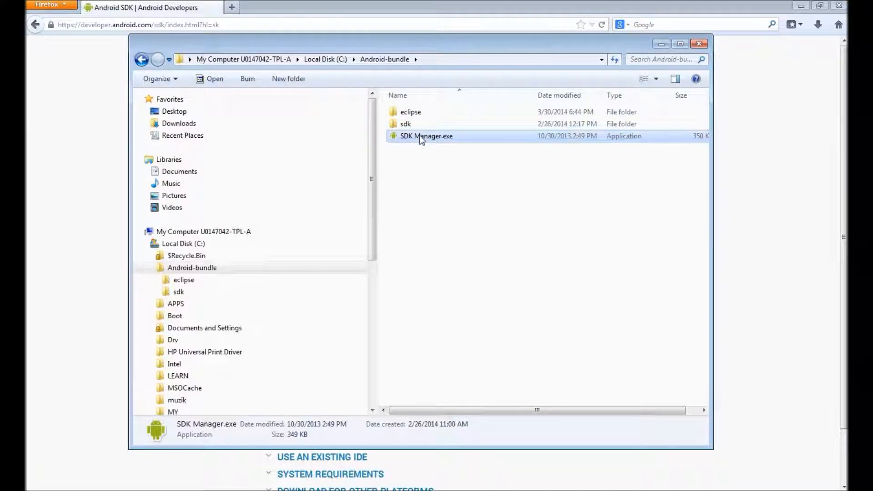
mouse_move(426, 136)
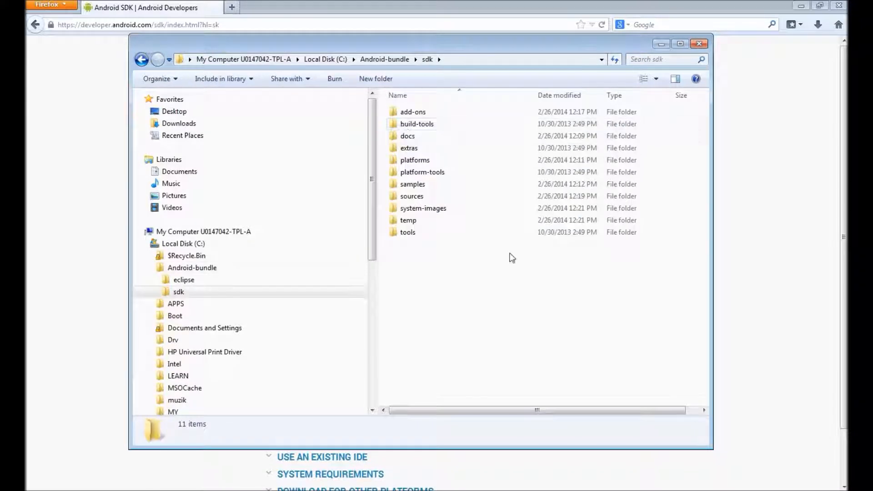
mouse_move(465, 205)
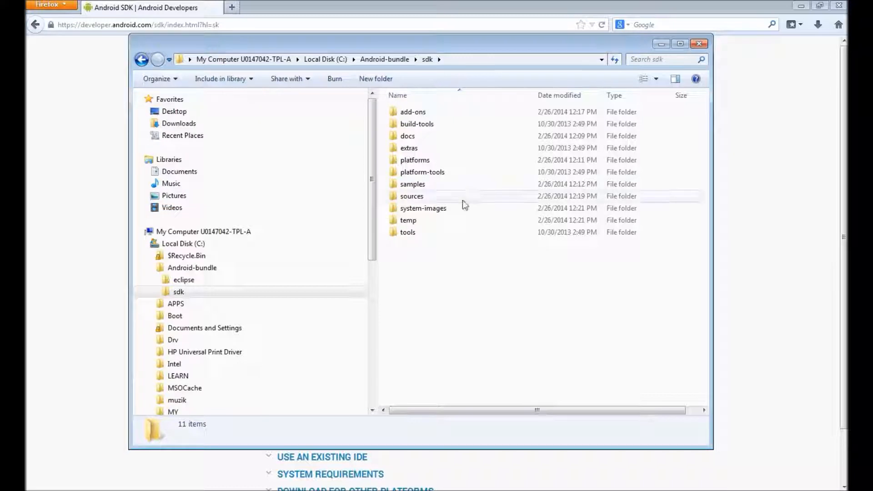
double_click(415, 160)
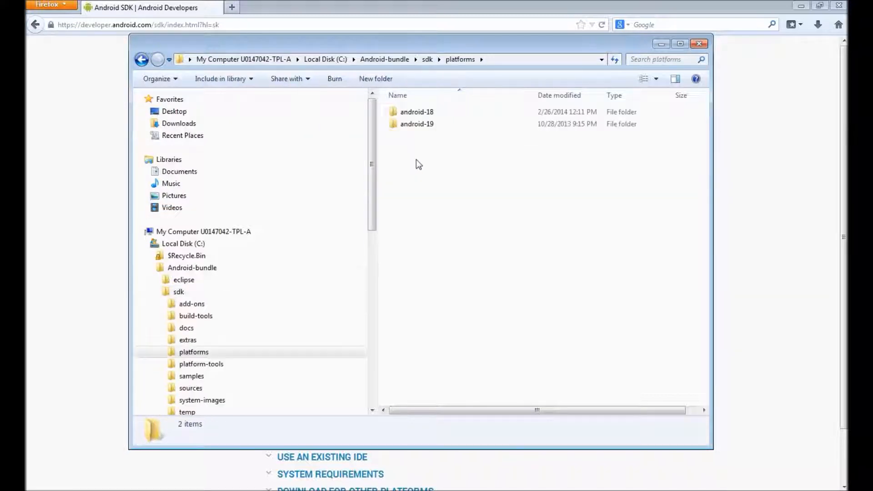
scroll(down, 3)
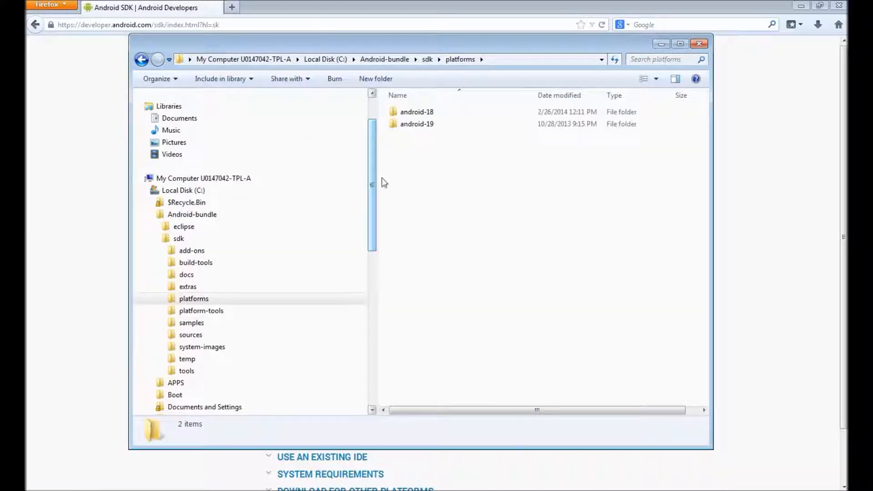
double_click(417, 123)
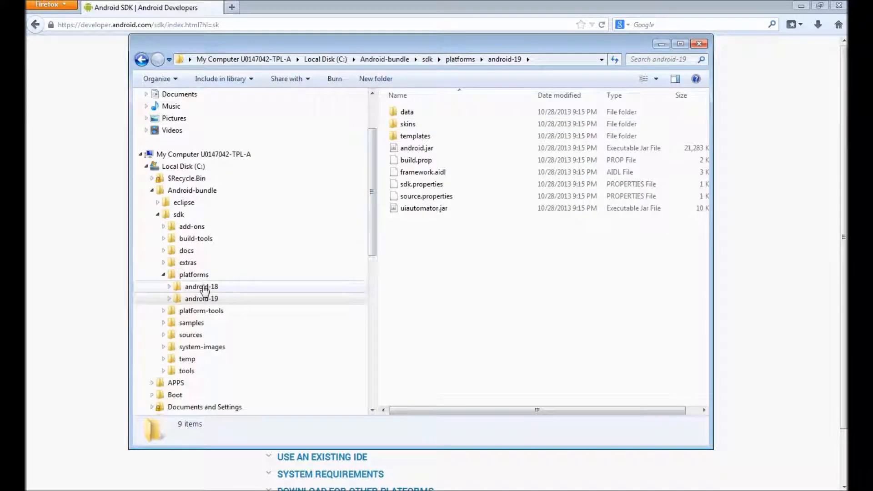
click(201, 286)
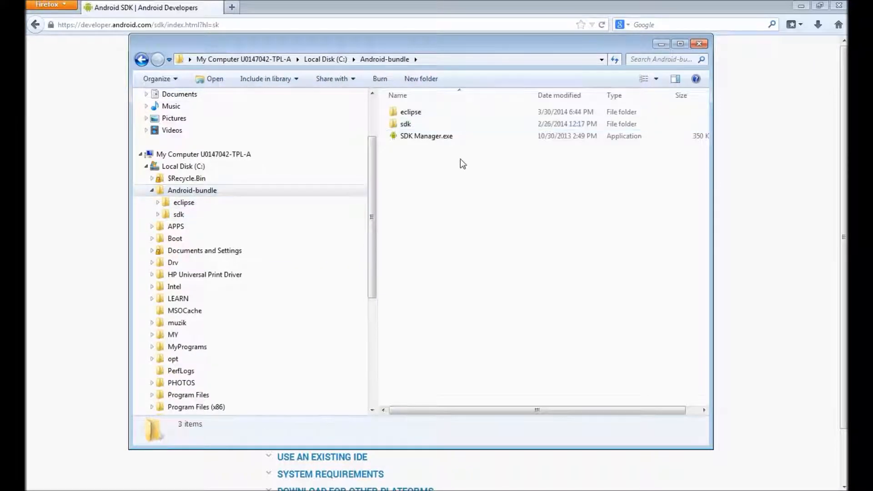
mouse_move(426, 136)
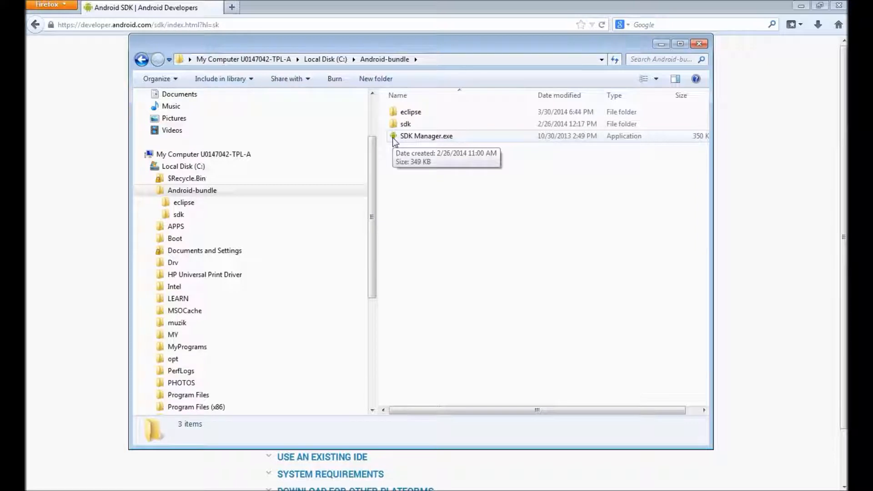
Open the eclipse folder and launch eclipse.exe
double_click(184, 202)
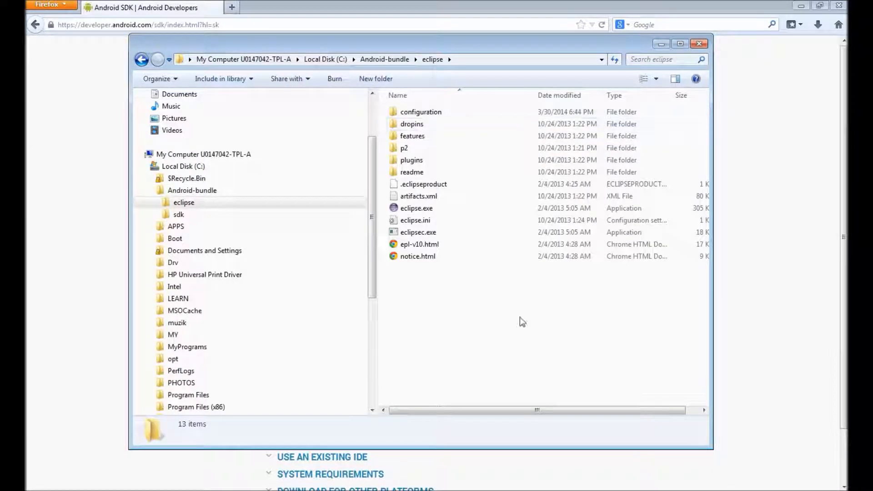
click(416, 208)
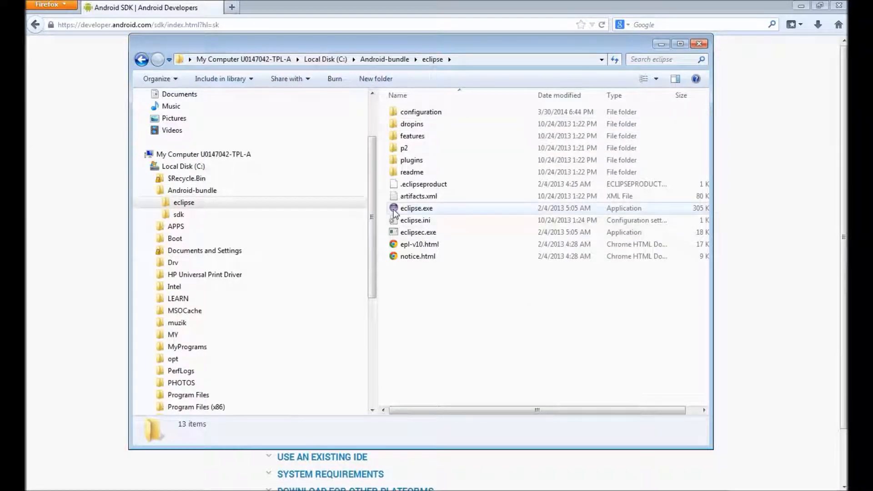
click(416, 208)
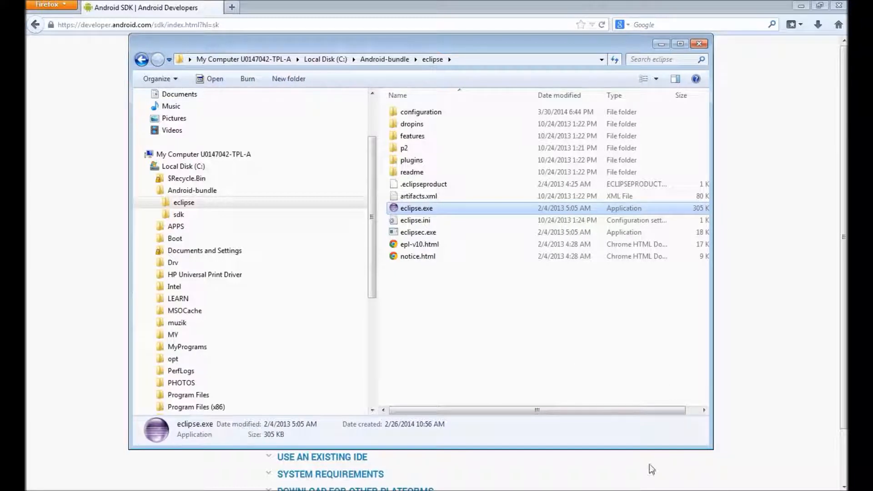
double_click(416, 208)
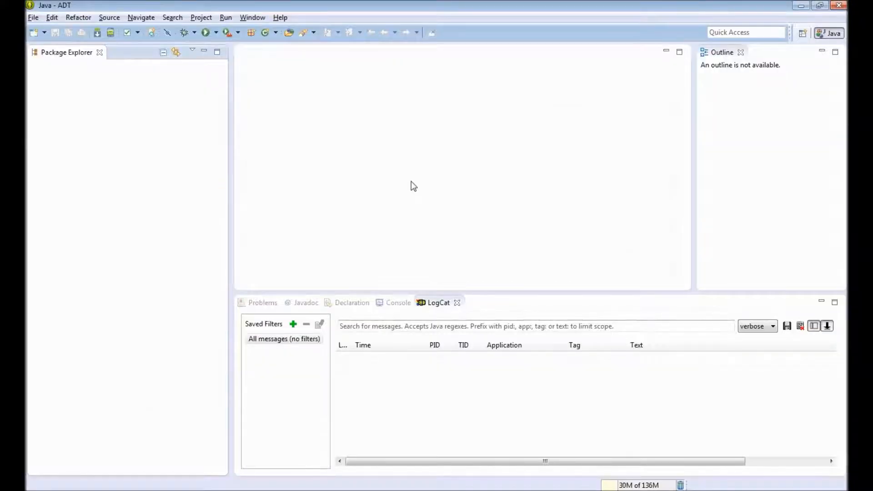
mouse_move(298, 240)
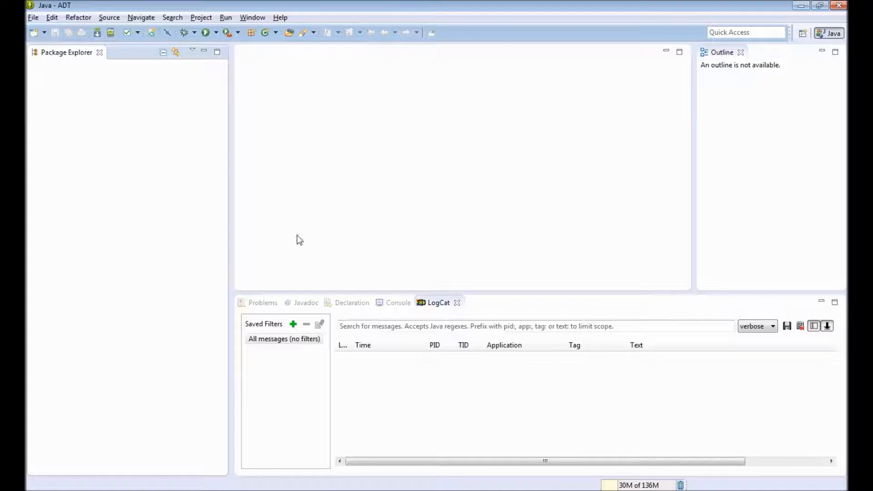
mouse_move(81, 158)
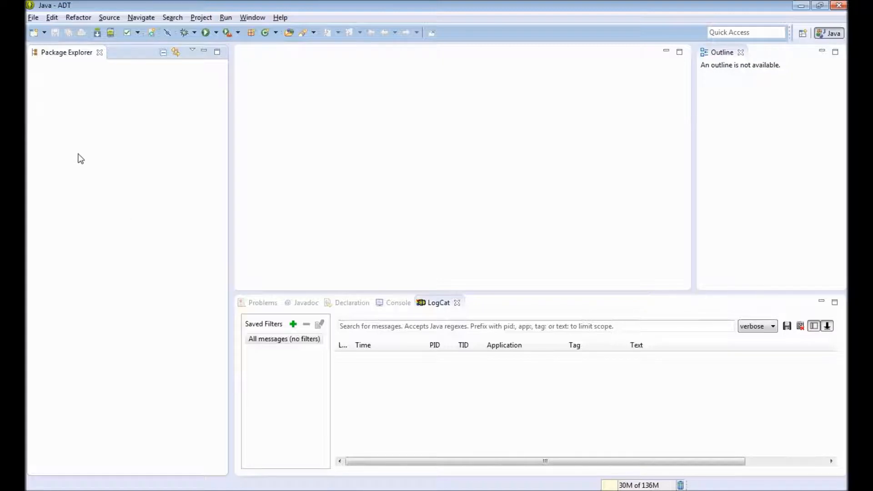
Start a new Android Application Project from the toolbar's New dropdown
click(33, 32)
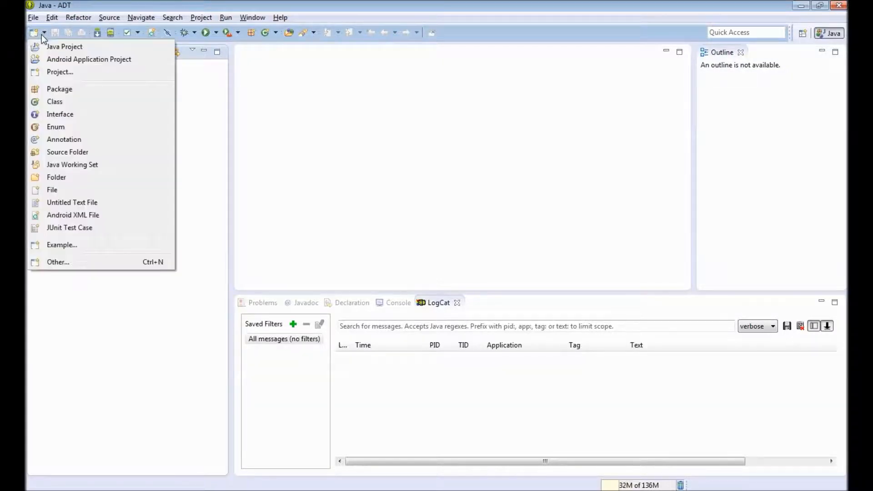
mouse_move(88, 59)
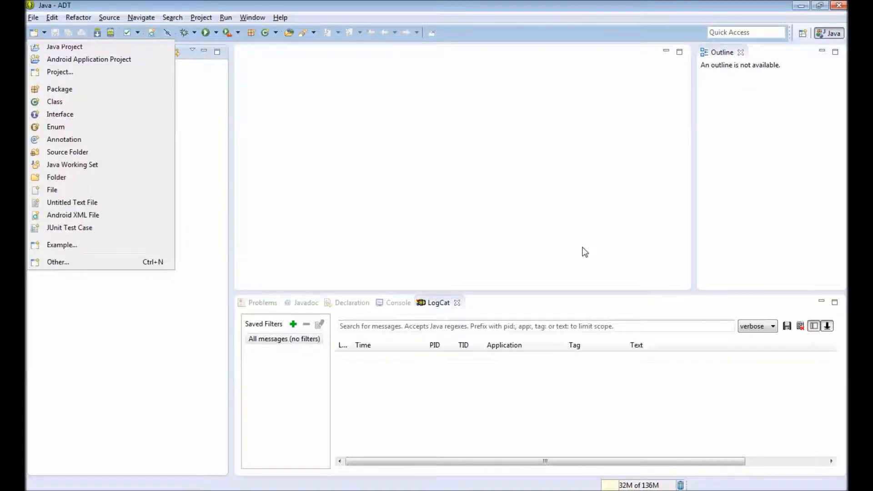
click(89, 59)
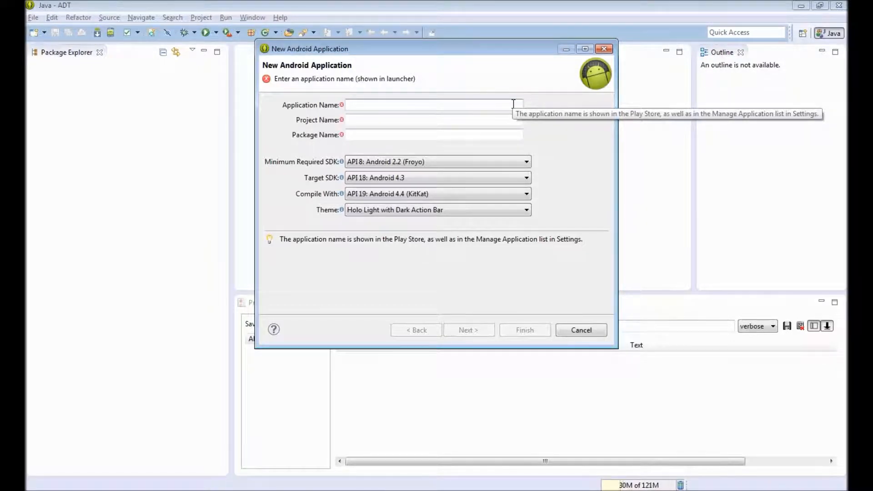
Name the app 'Hello World App' and select 'example' in the package name
click(433, 104)
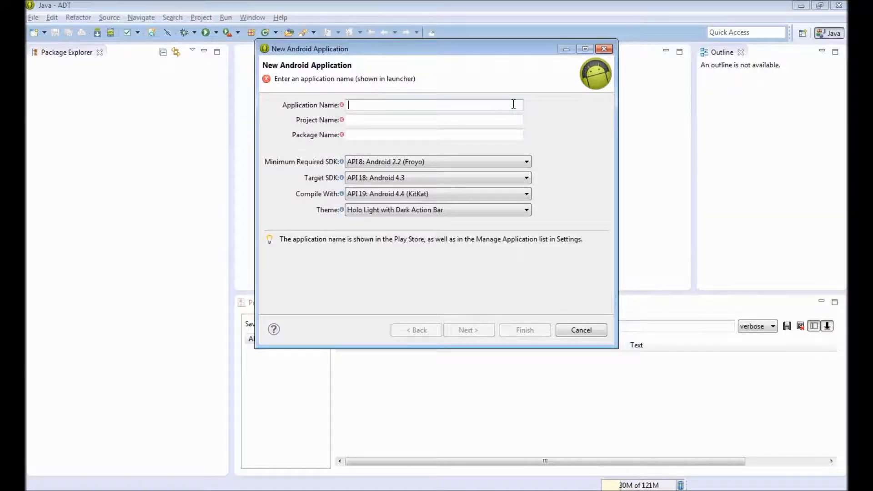
text(H)
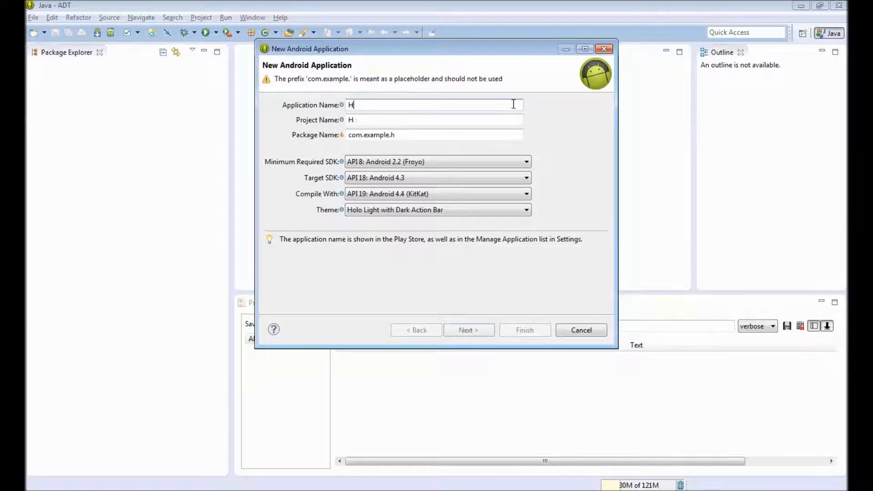
text(ello World App)
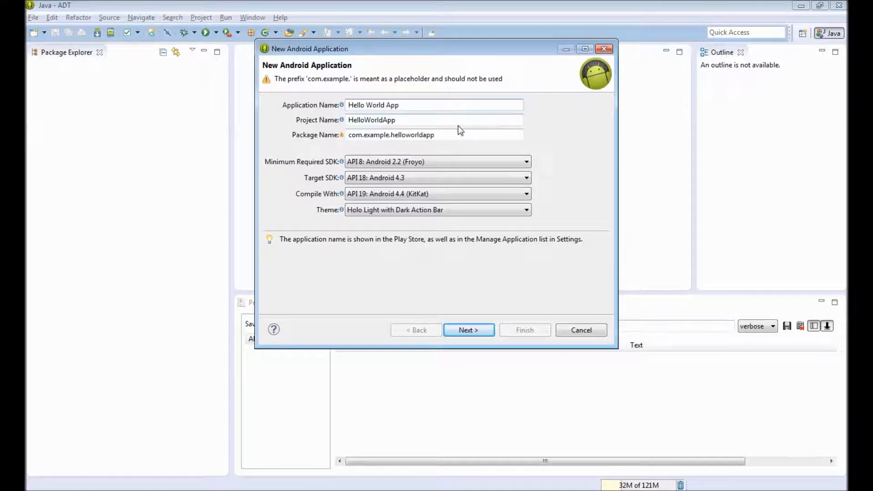
click(435, 119)
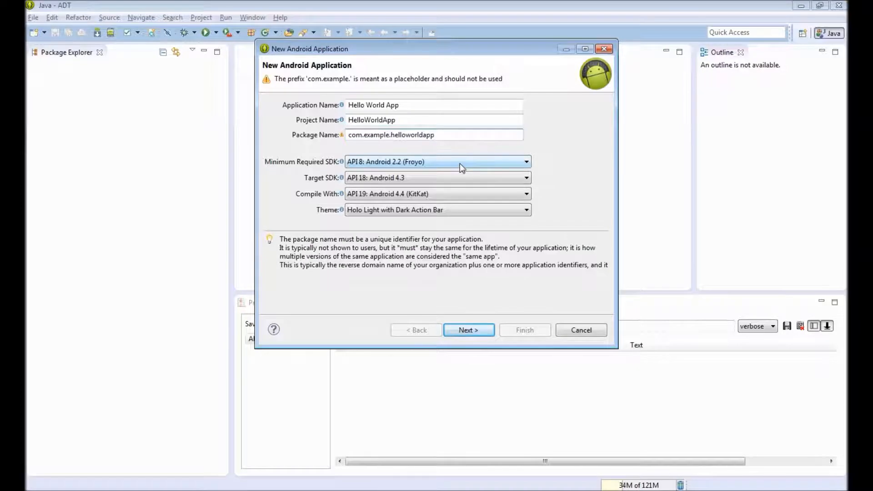
mouse_move(437, 162)
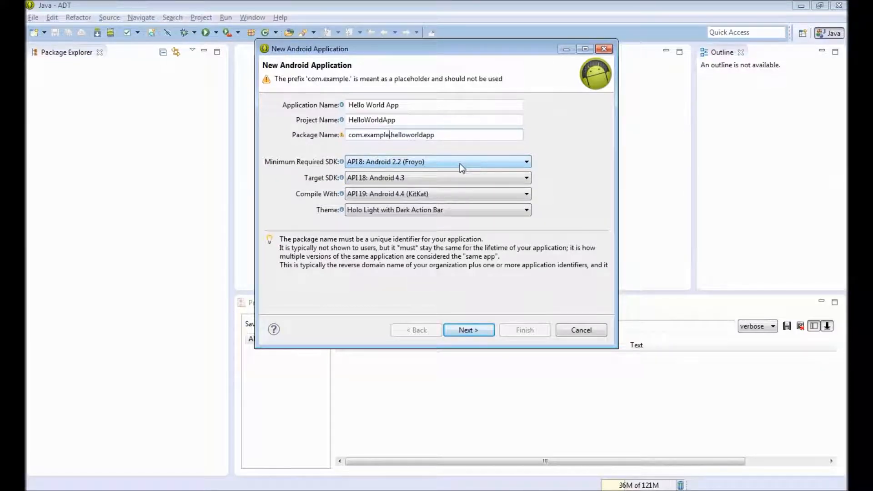
double_click(369, 135)
text(jtechniques.android)
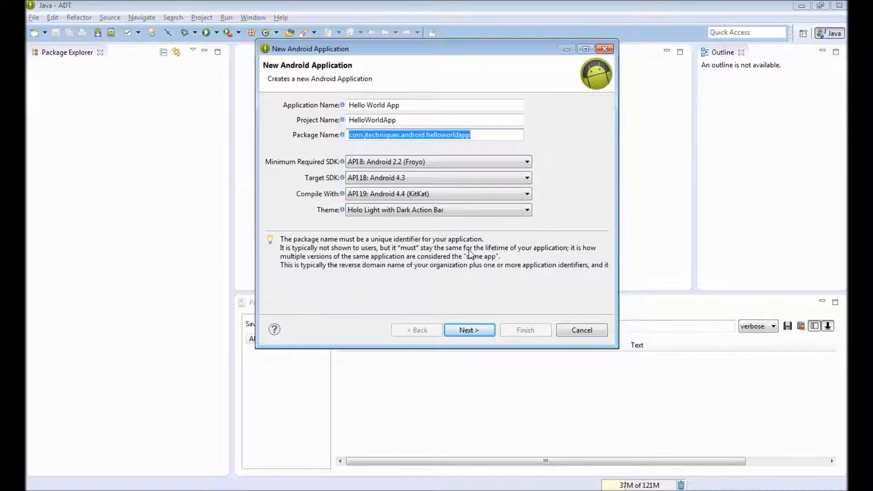
mouse_move(308, 218)
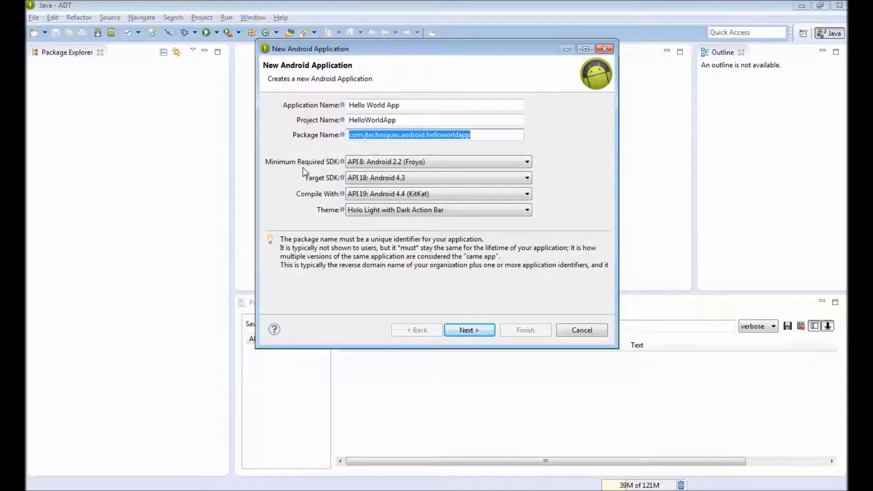
mouse_move(439, 162)
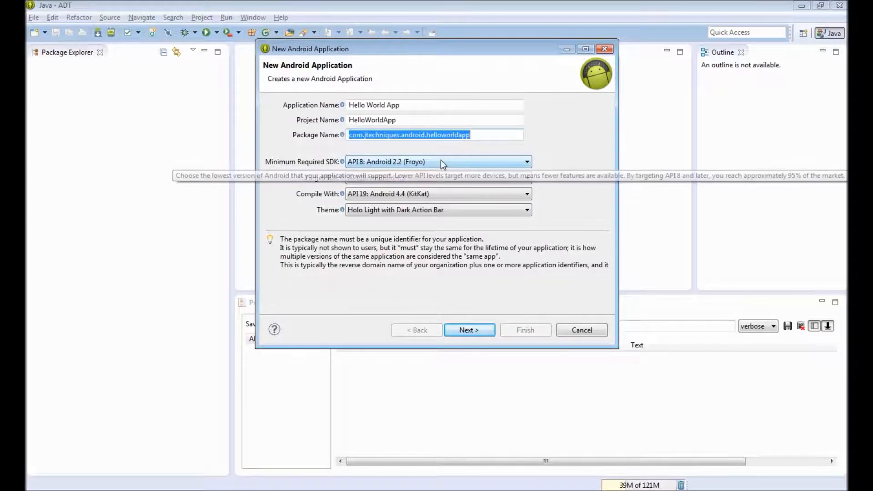
Keep API 8: Android 2.2 (Froyo) as minimum SDK and advance the wizard
click(526, 162)
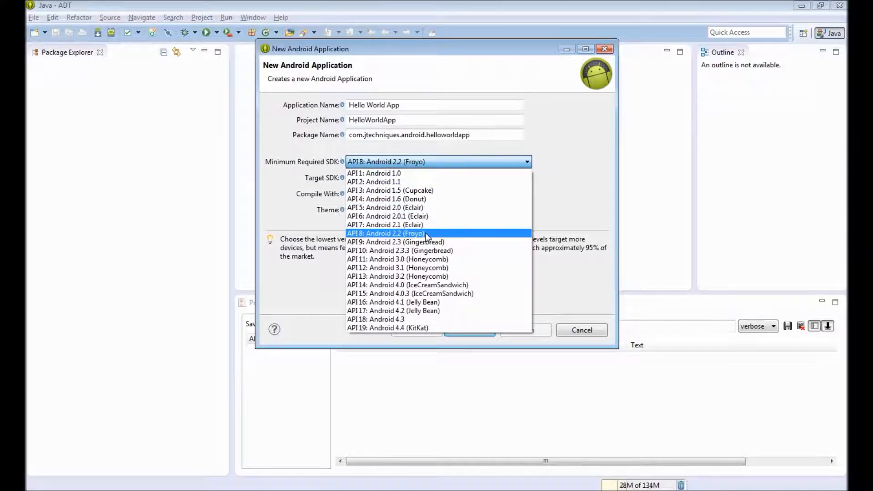
mouse_move(384, 224)
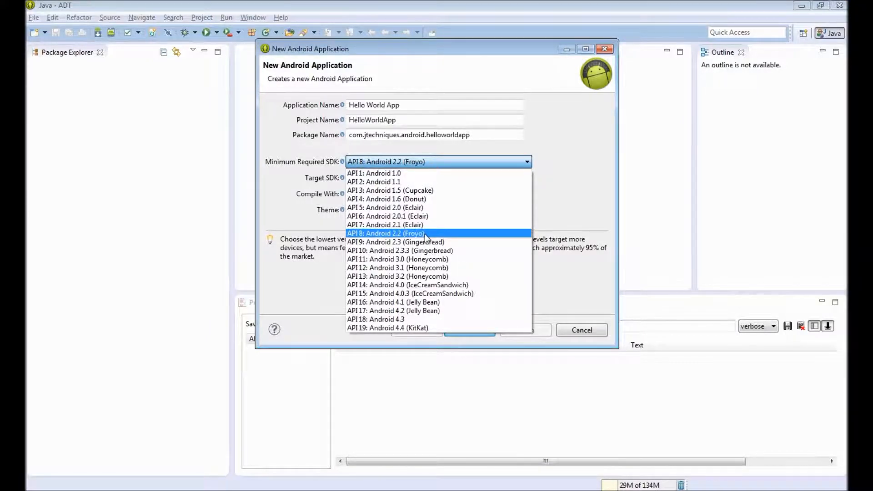
click(385, 233)
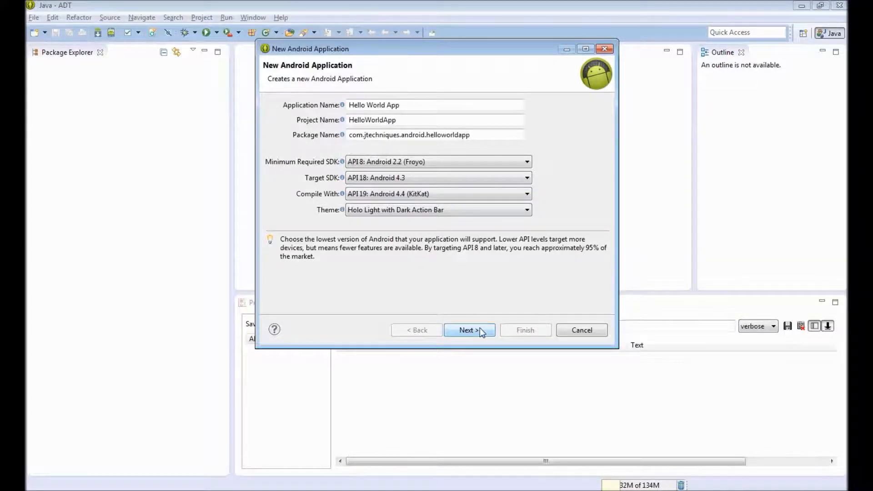
click(469, 329)
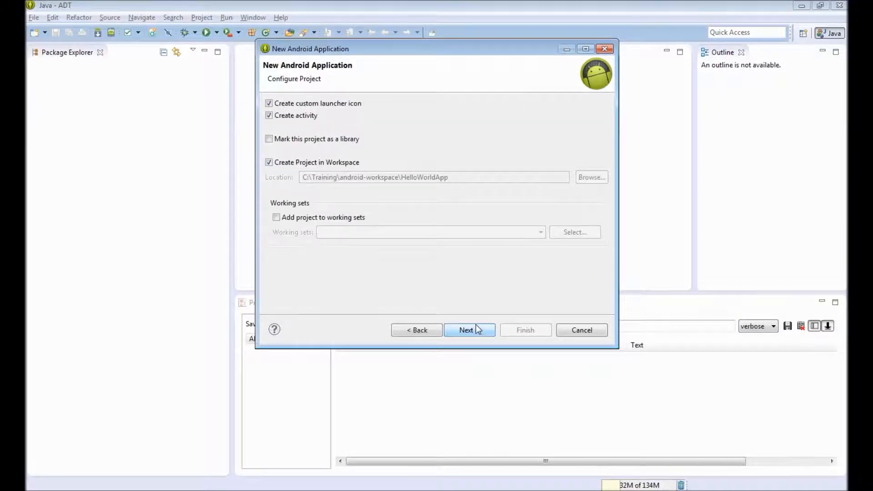
Accept default configuration and launcher icon, choose Blank Activity MainActivity, and finish
click(469, 330)
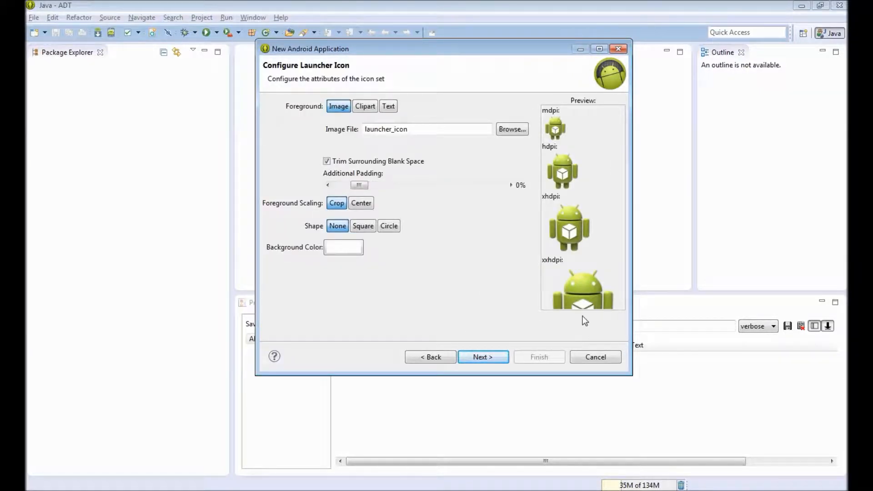
click(482, 357)
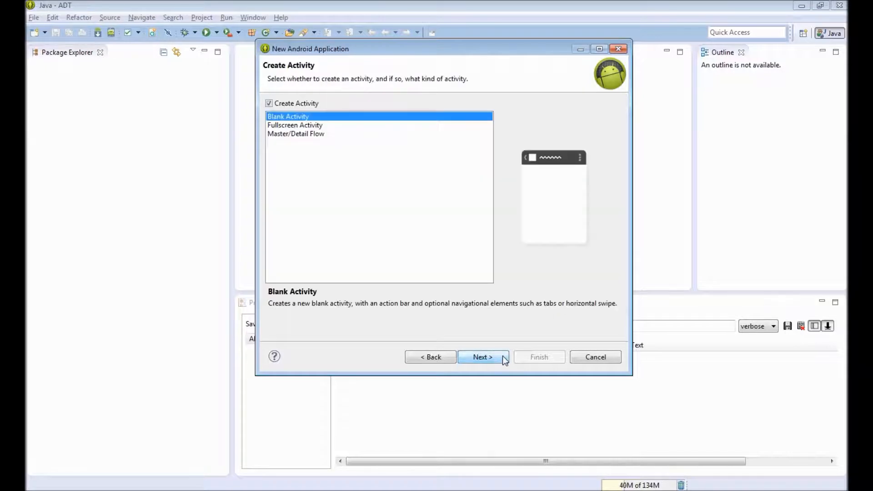
mouse_move(533, 342)
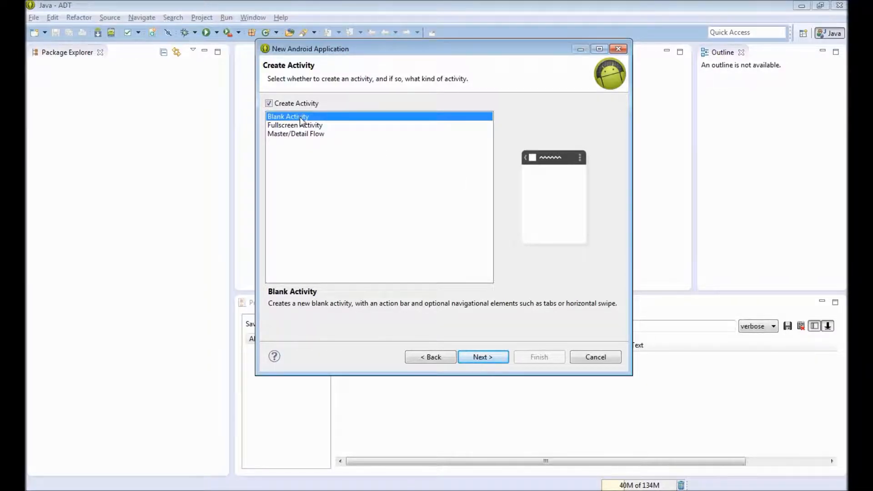
click(482, 357)
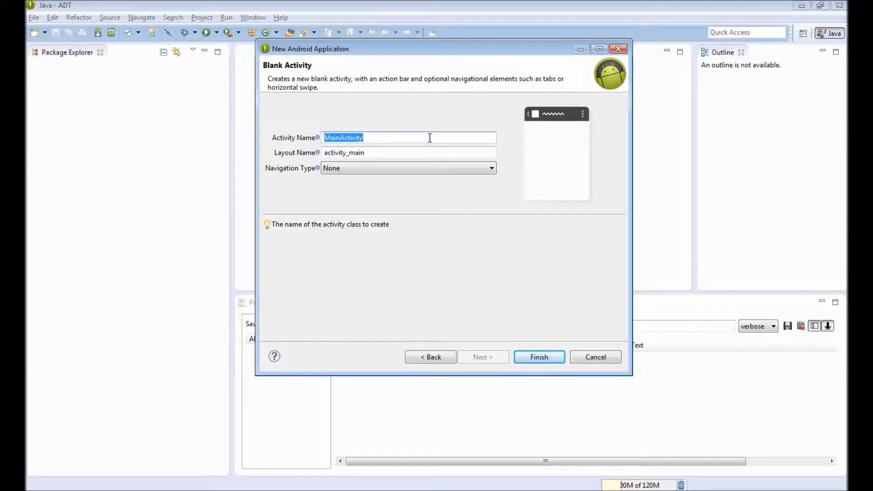
click(539, 357)
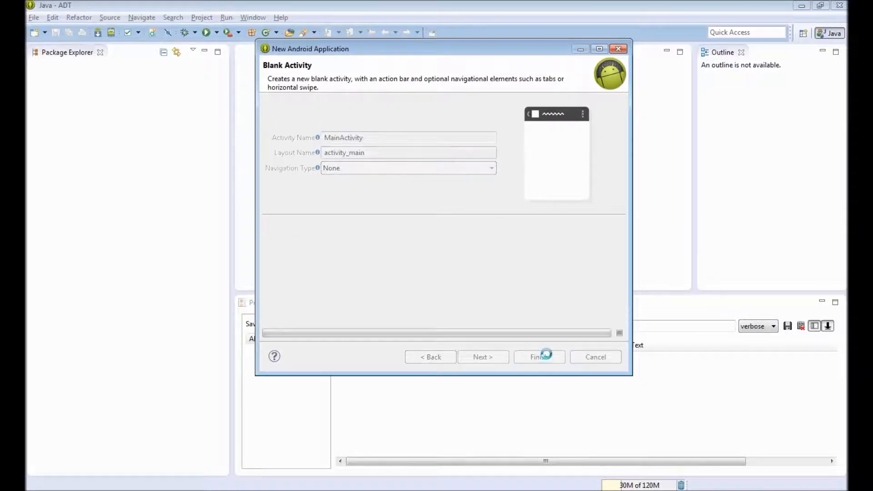
Wait for HelloWorldApp to generate, then expand the project in Package Explorer
click(538, 357)
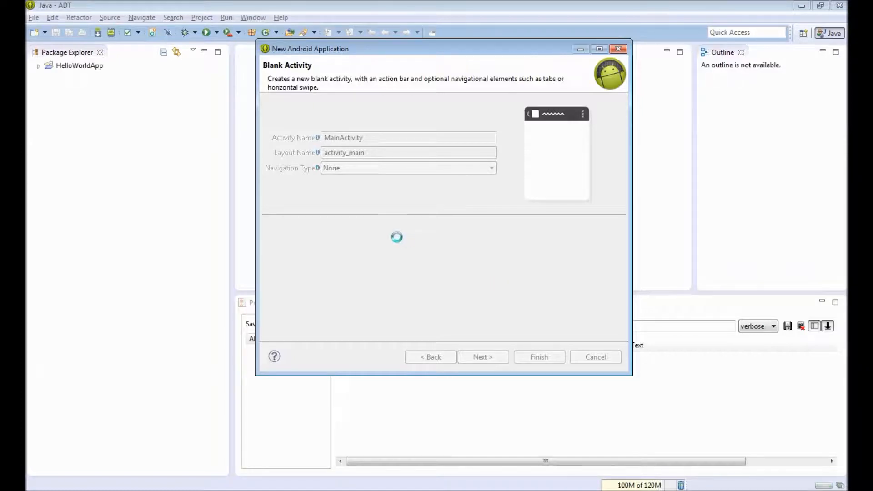
click(538, 357)
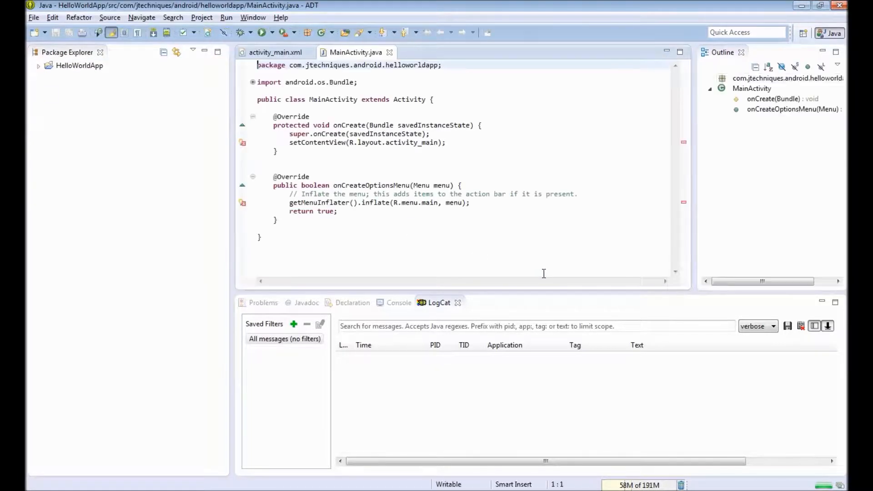
click(38, 65)
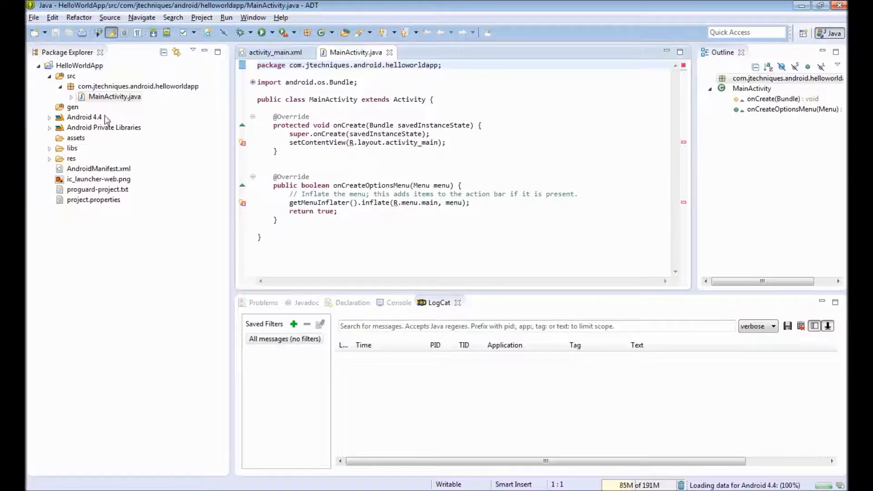
Expand src and res, then open res/layout/activity_main.xml
click(72, 76)
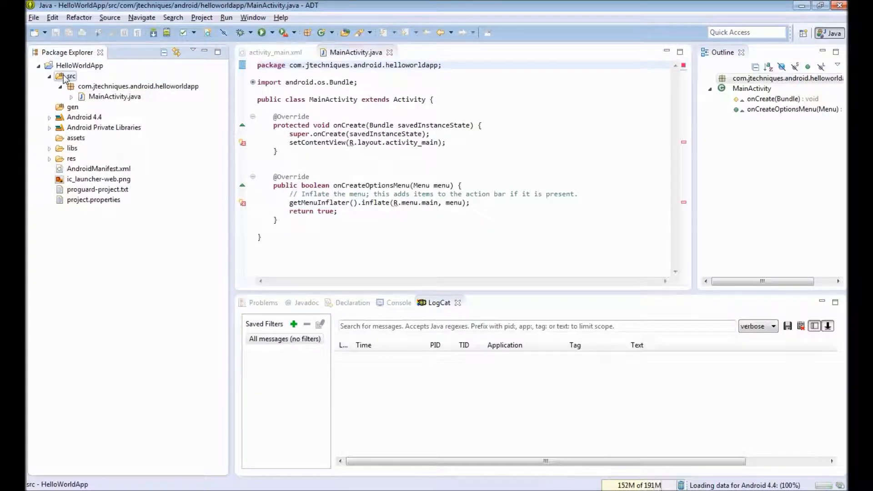
click(50, 158)
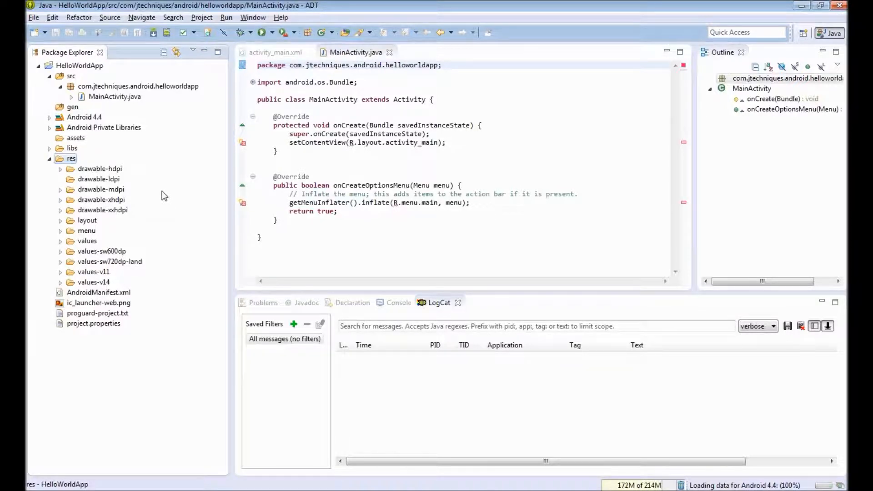
mouse_move(98, 173)
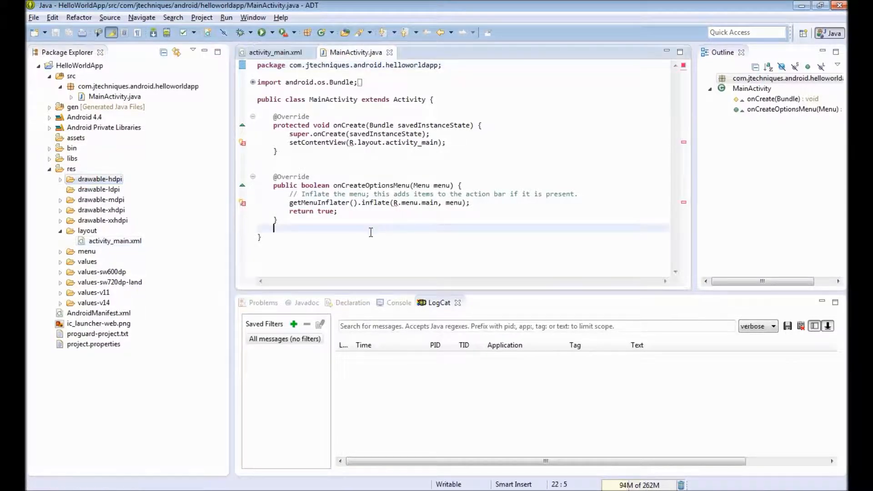
click(115, 240)
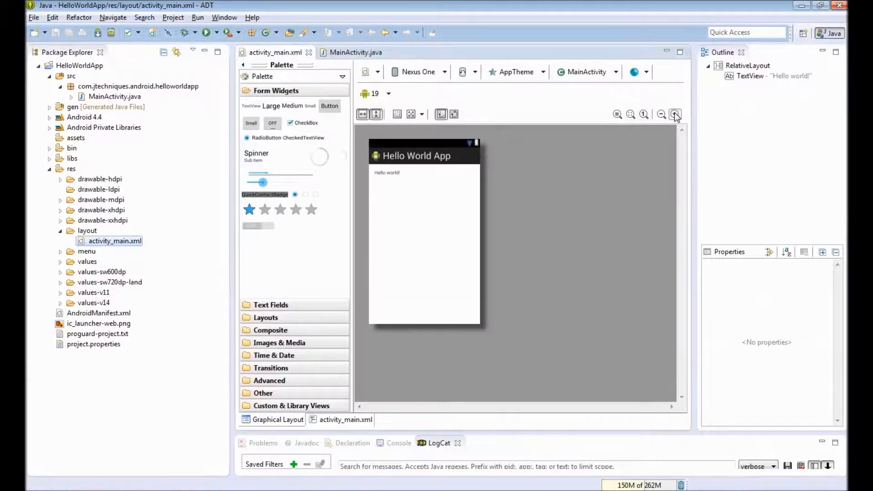
Drag a Button below 'Hello world!', select it, and view the XML source
click(675, 114)
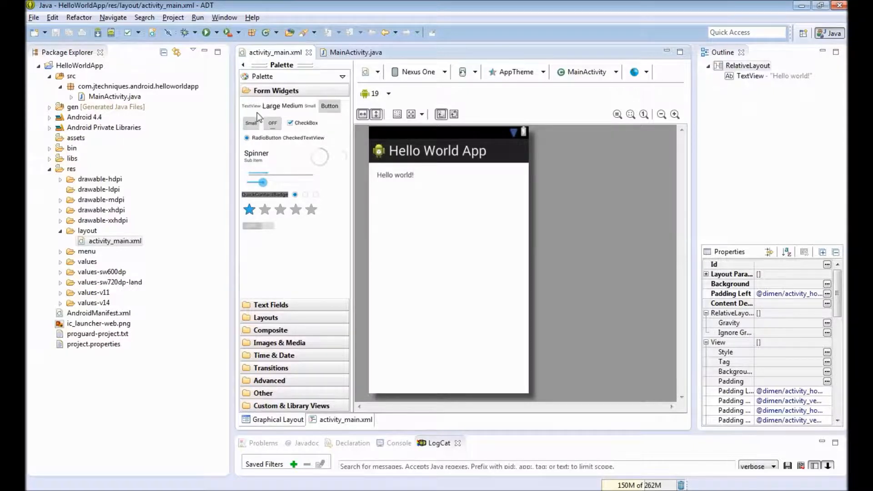
mouse_move(292, 106)
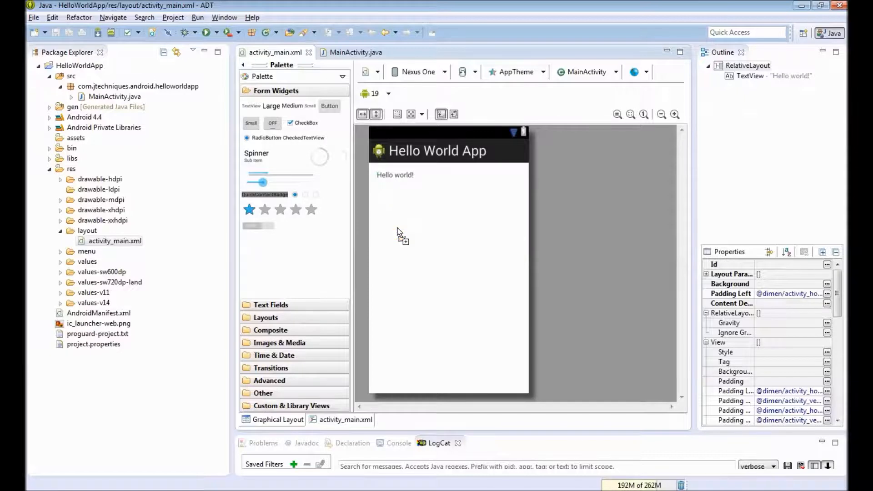
drag(329, 106, 396, 228)
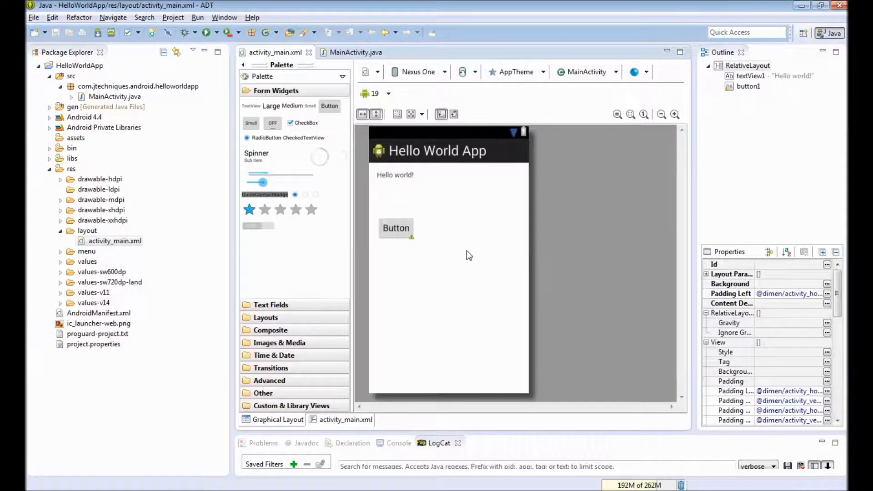
click(396, 228)
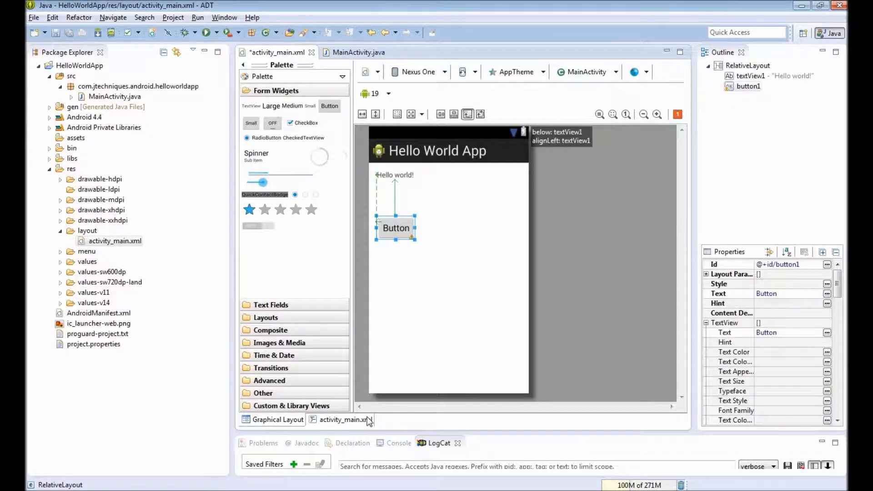
click(345, 419)
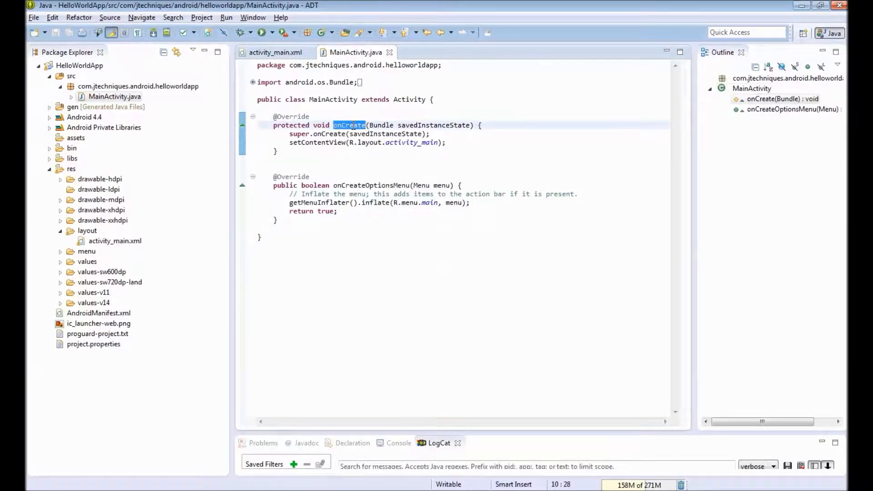
mouse_move(349, 125)
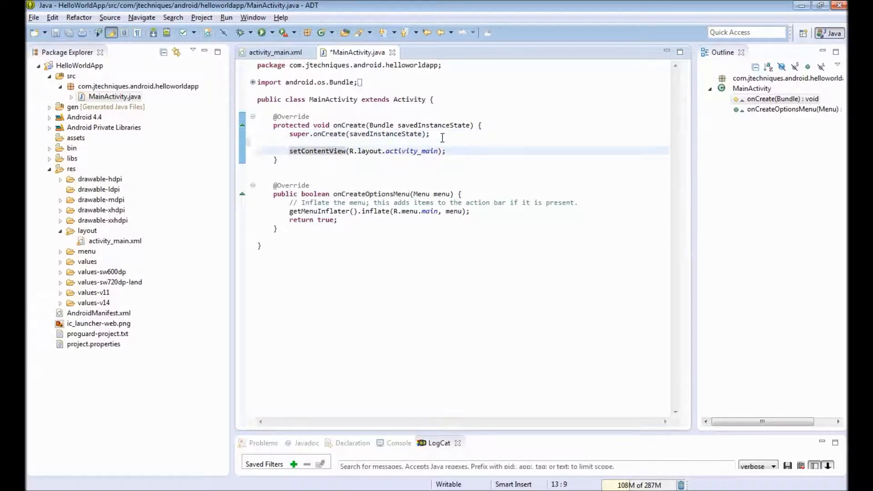
Highlight R in setContentView and expand the gen folder
double_click(317, 151)
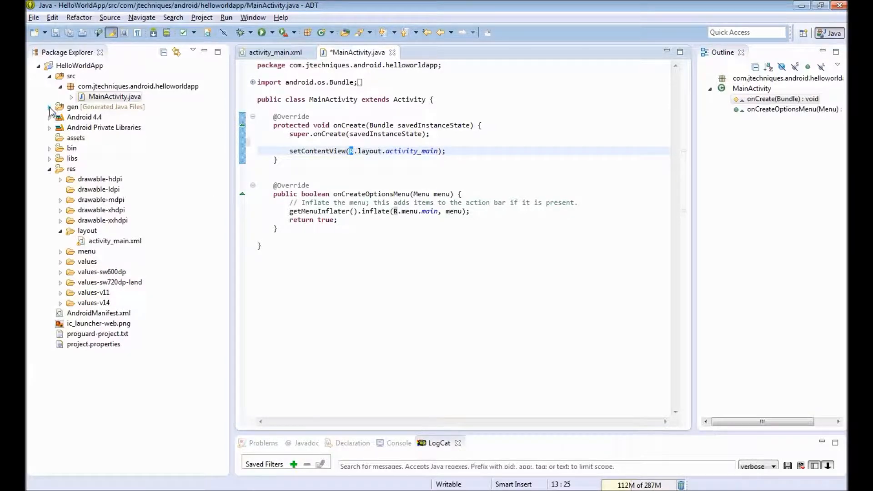
click(49, 107)
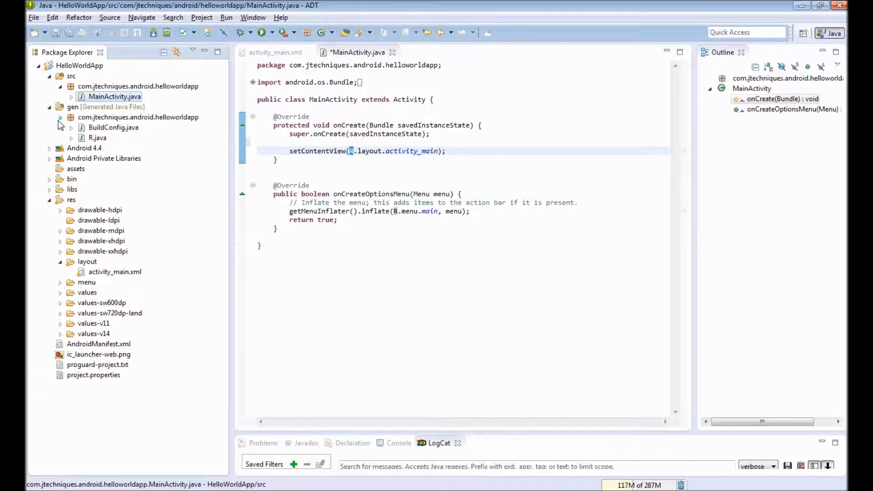
Open R.java to review generated ids like button1 and textView1, then return to MainActivity.java
double_click(97, 138)
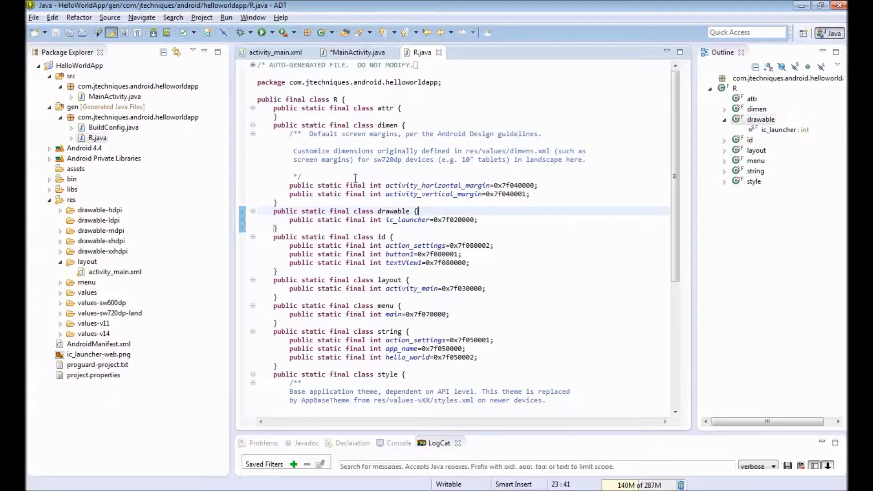
click(71, 199)
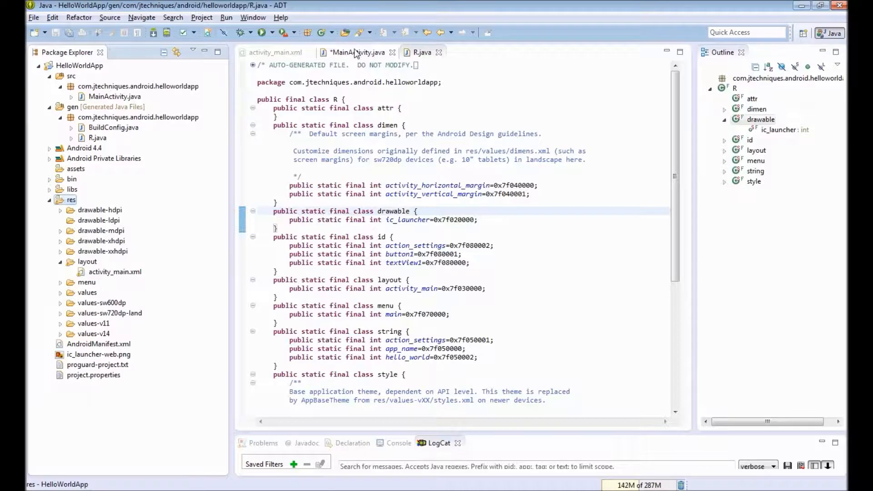
click(357, 52)
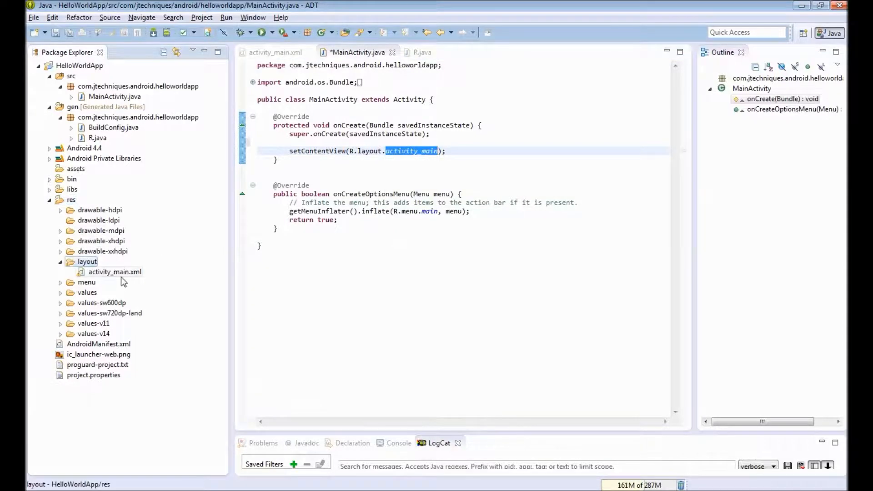
Save MainActivity.java so it no longer shows as modified
click(115, 272)
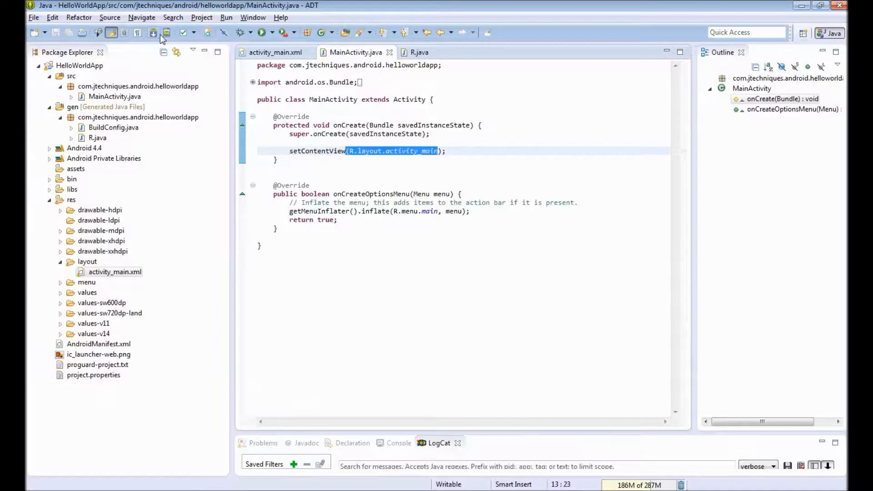
click(167, 33)
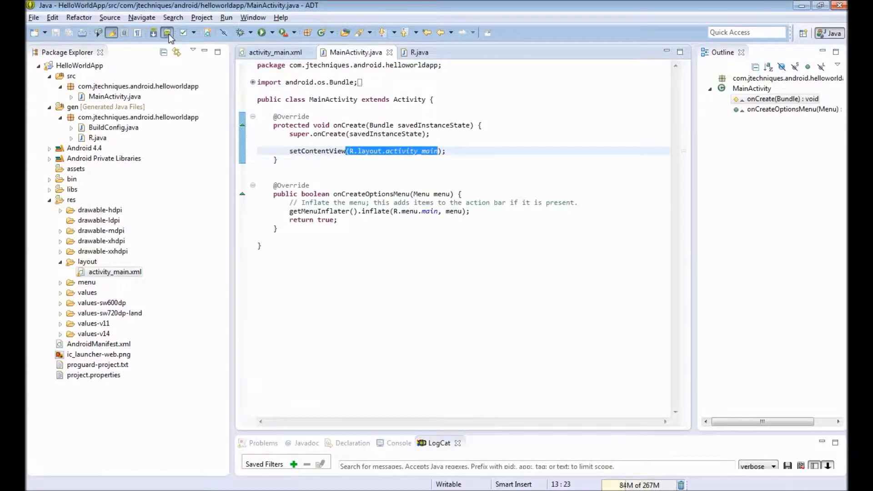
Delete the old my_phone virtual device in the AVD Manager
click(169, 31)
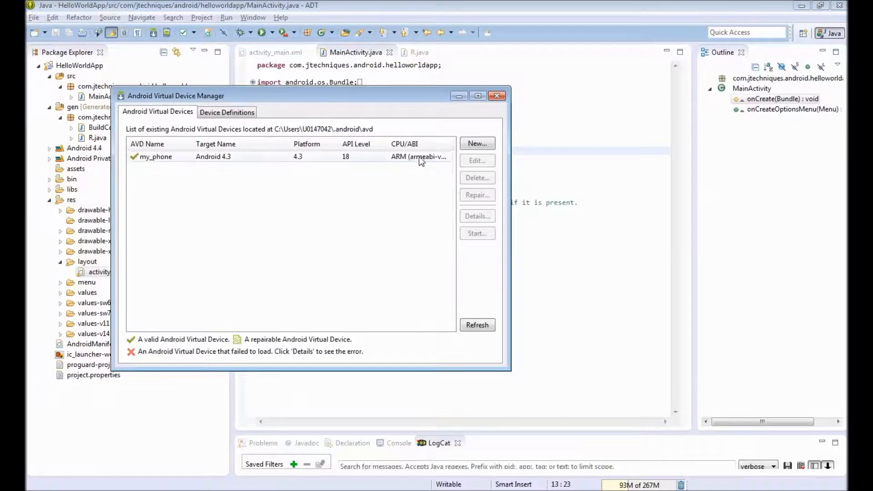
click(476, 178)
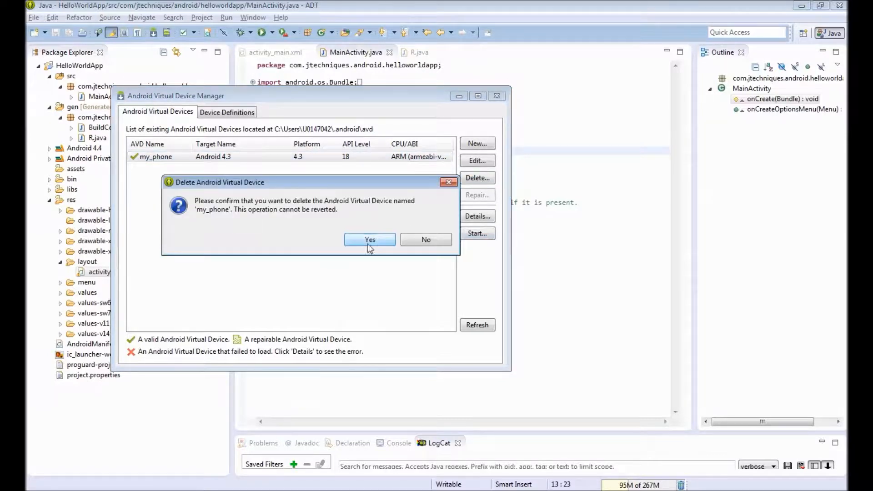
click(369, 240)
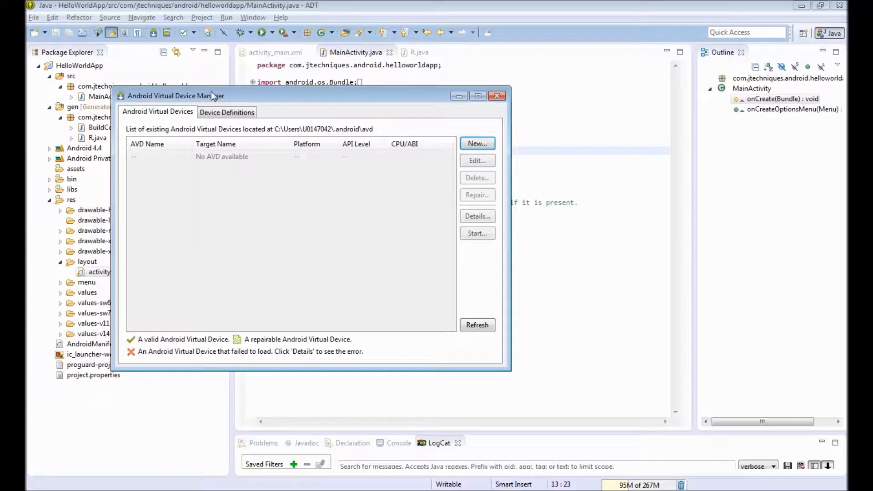
drag(211, 96, 410, 109)
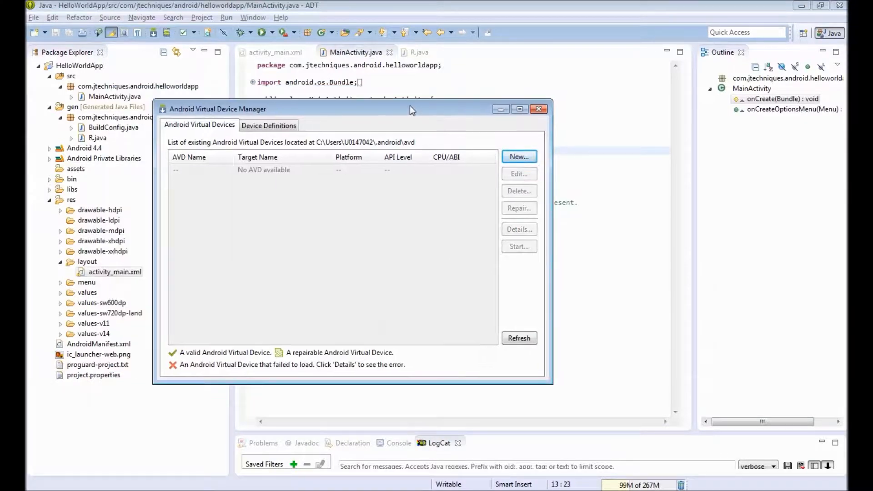
mouse_move(199, 79)
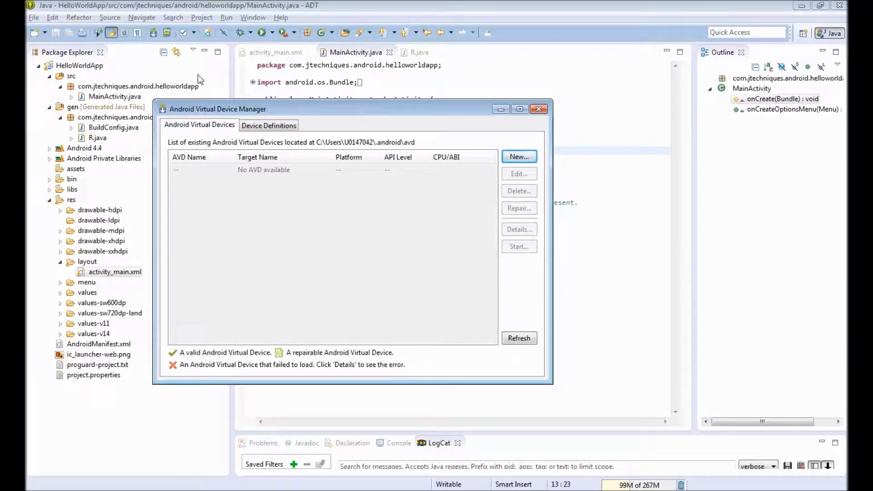
Create a MyPhone AVD using the 4.0" WVGA device targeting Android 4.3
click(518, 156)
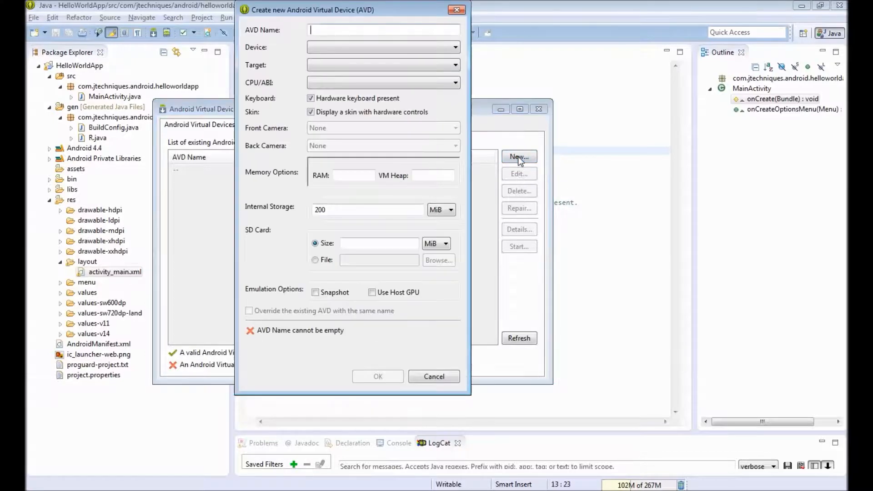
text(MyPhone)
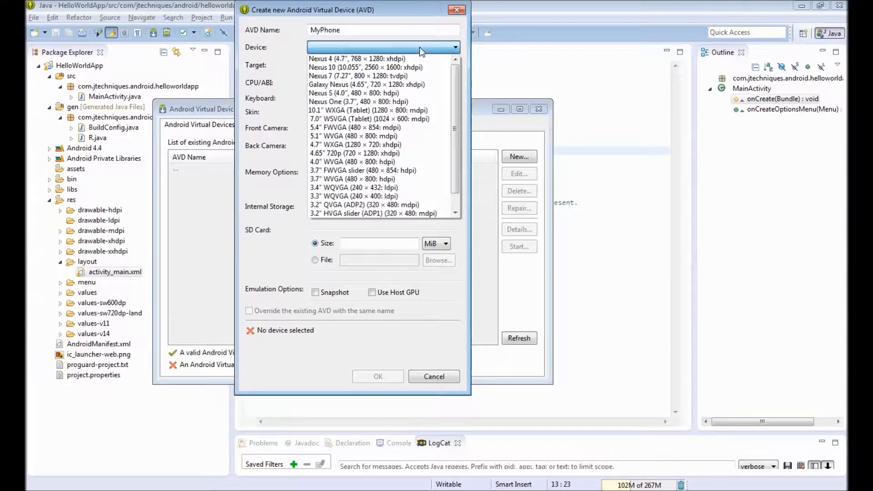
scroll(down, 3)
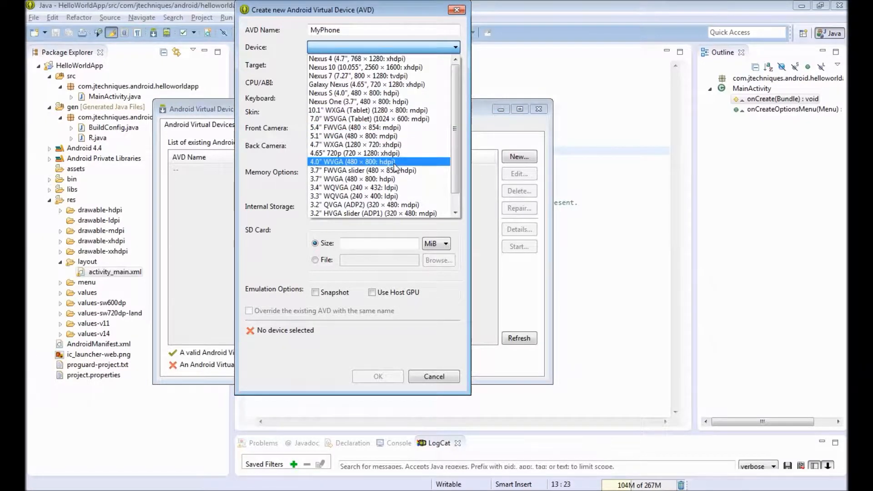
click(352, 162)
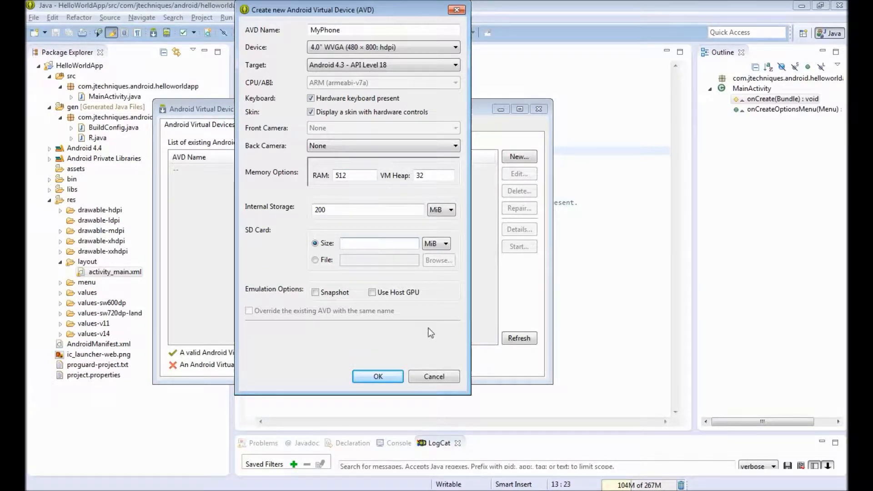
text(10)
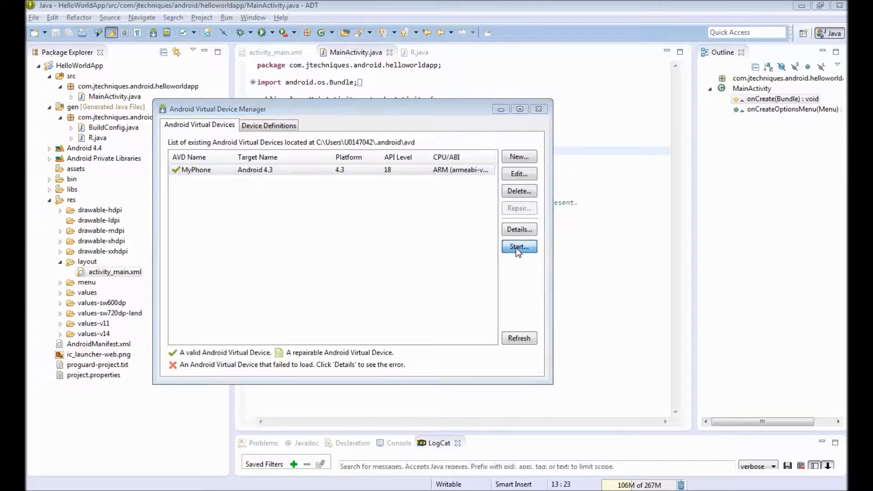
Launch the MyPhone emulator, let it boot to the home screen, then return to Eclipse
click(519, 247)
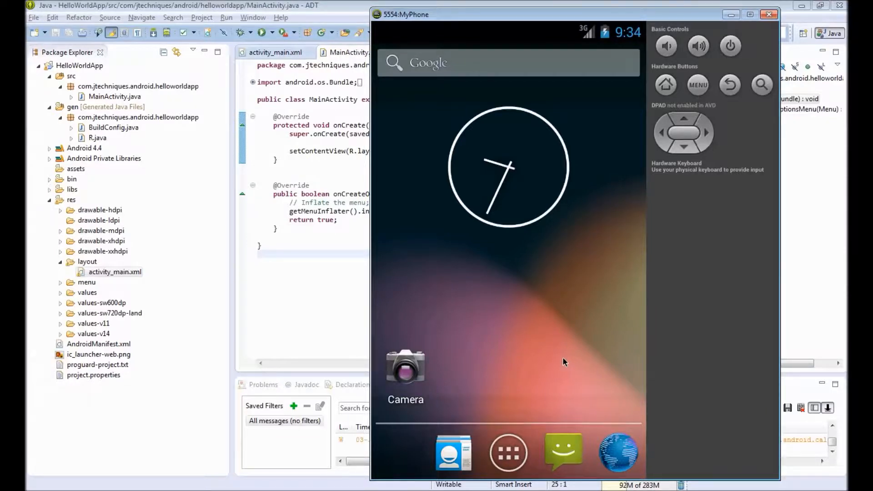
mouse_move(466, 314)
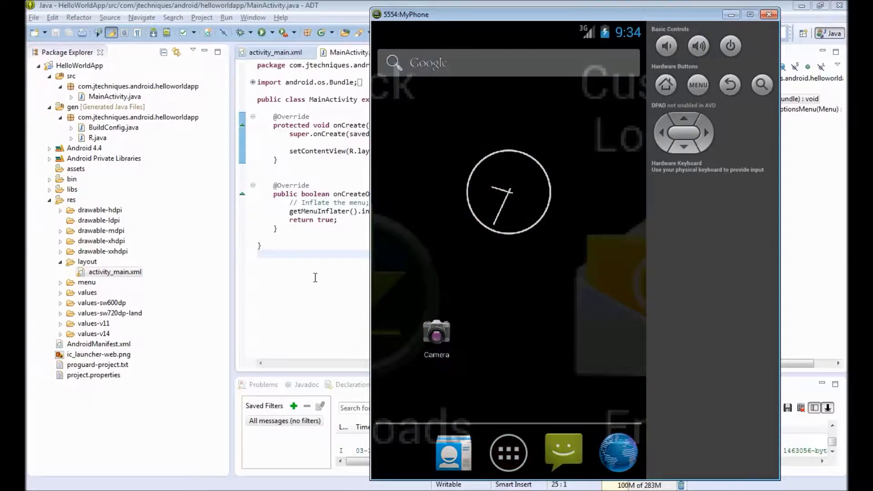
click(770, 15)
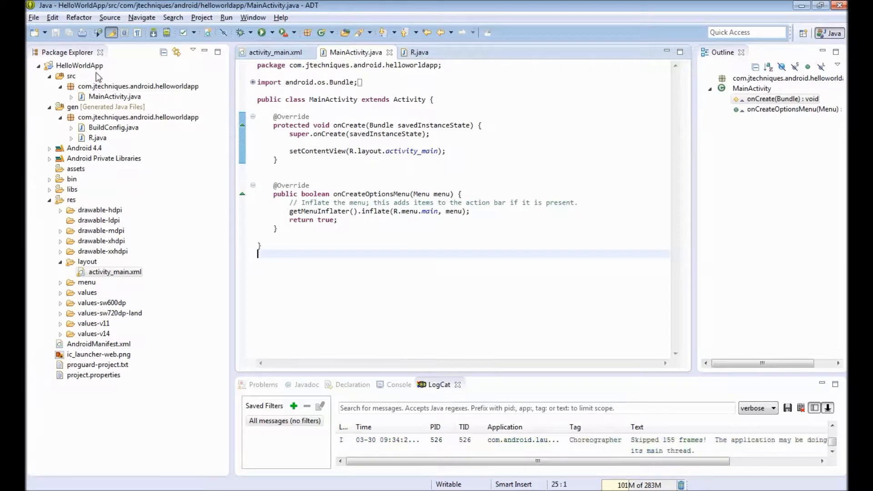
Run HelloWorldApp as an Android application on MyPhone and dismiss the emulator's tip
right_click(78, 65)
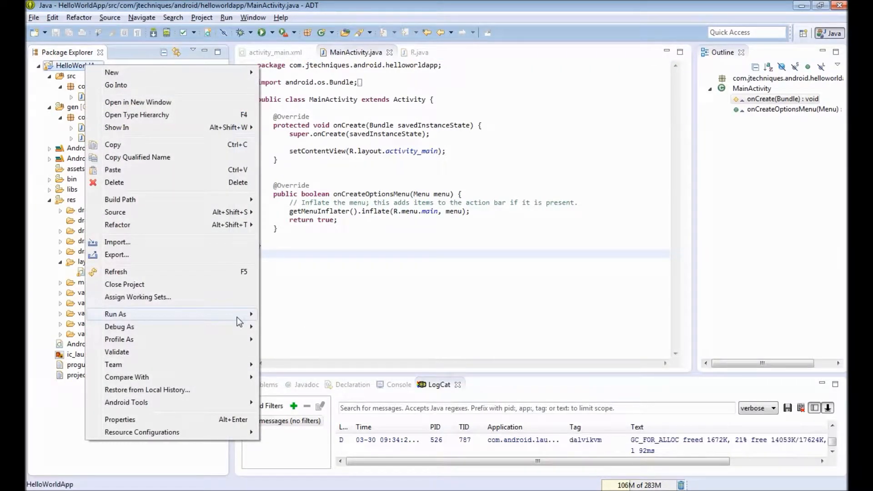
mouse_move(115, 313)
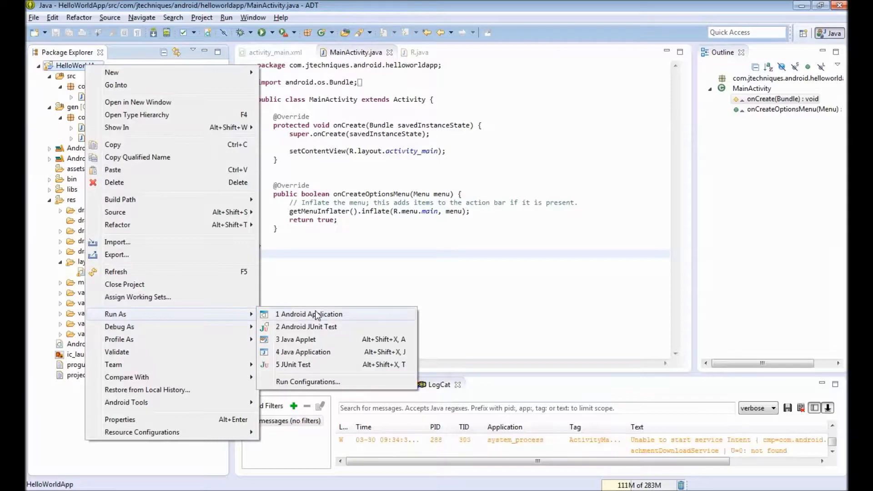
click(310, 314)
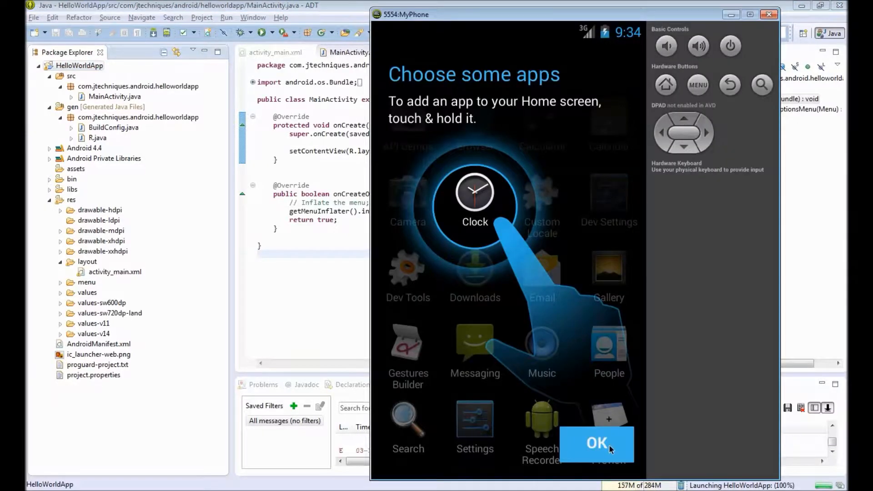
click(596, 443)
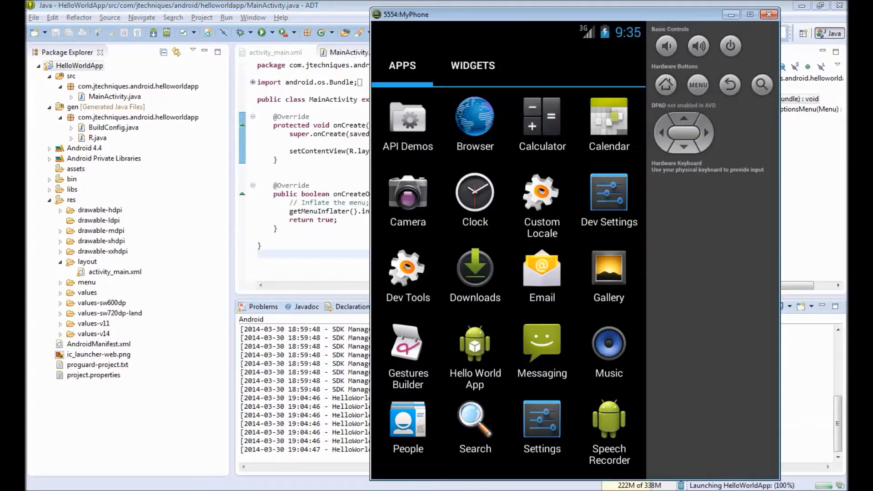
mouse_move(644, 416)
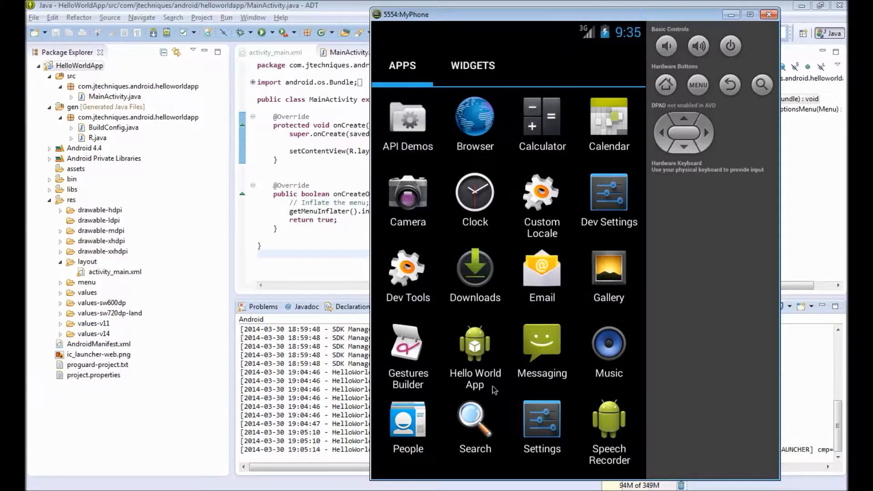
Tap the Hello World App icon to run it, showing Hello world! and a Button
click(474, 344)
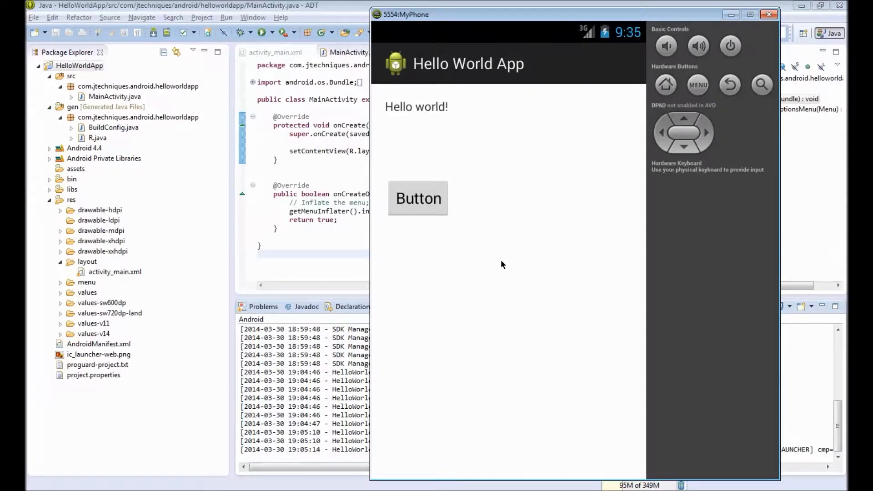
mouse_move(456, 118)
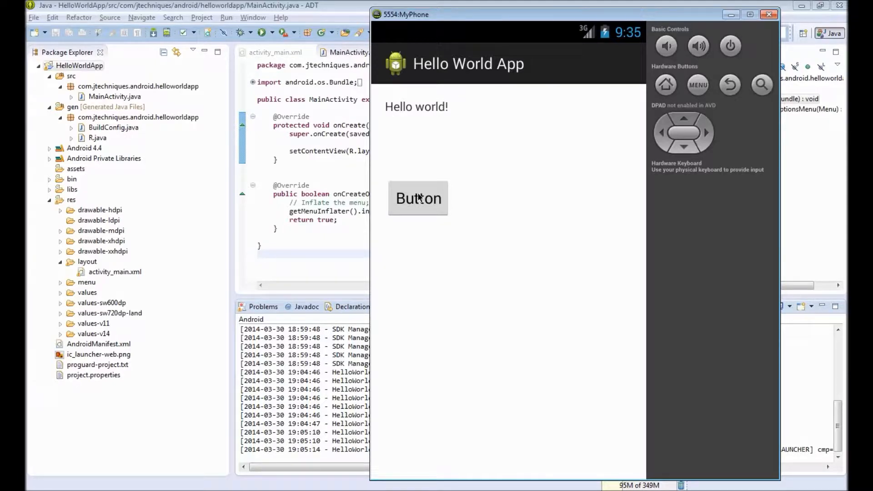
mouse_move(418, 208)
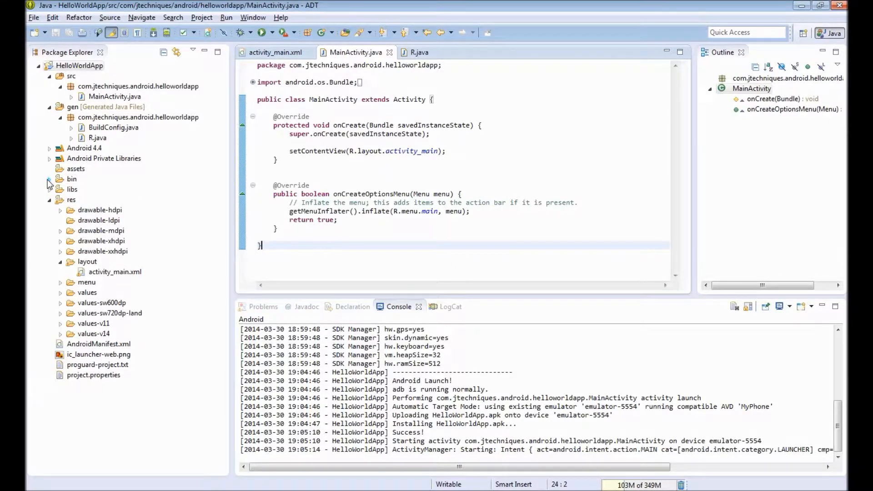
Expand bin to inspect classes.dex, resources.ap_ and HelloWorldApp.apk, then open AndroidManifest.xml
click(50, 178)
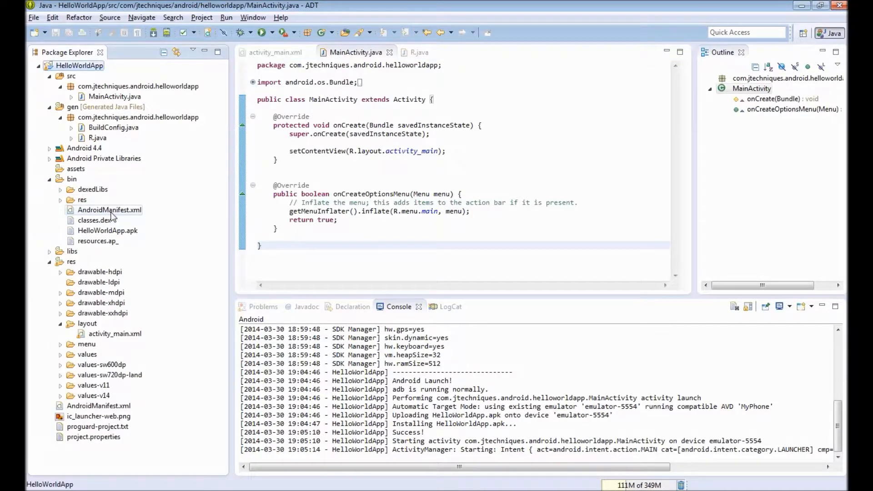
click(94, 220)
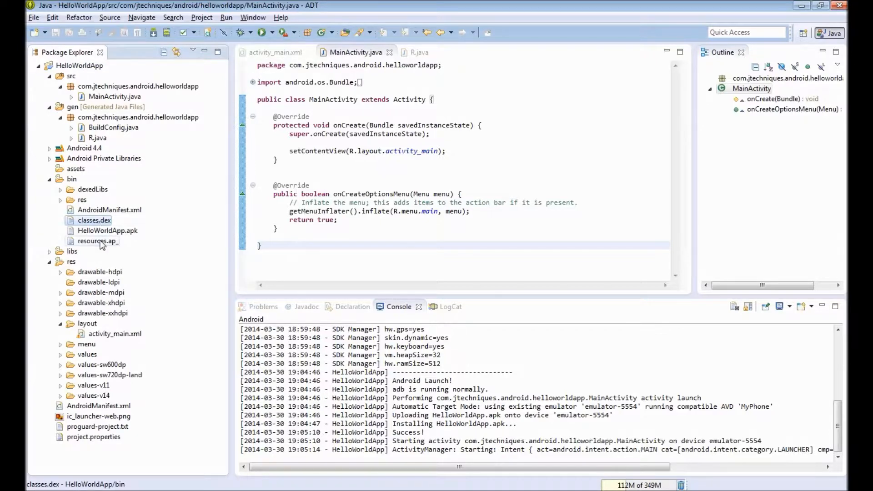
click(97, 240)
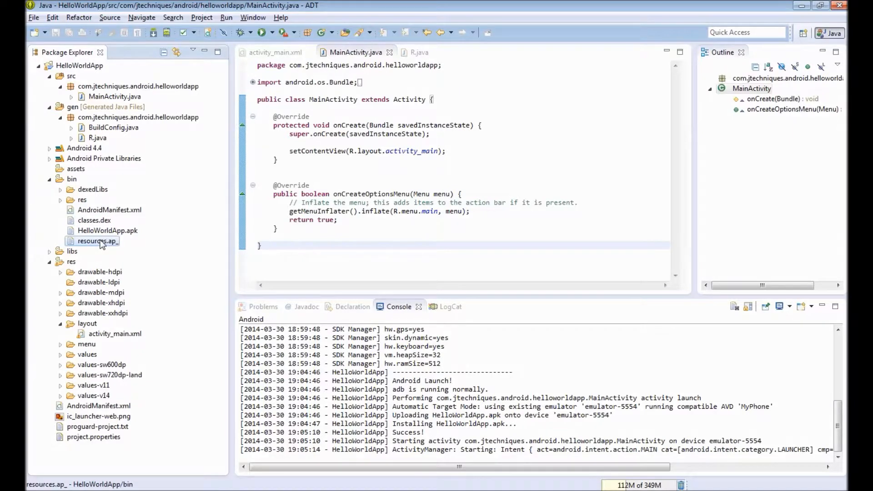
click(60, 199)
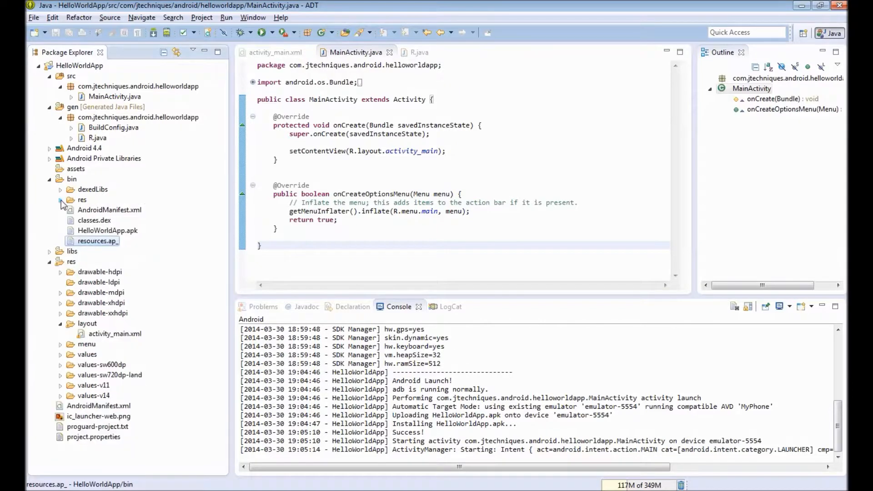
click(109, 210)
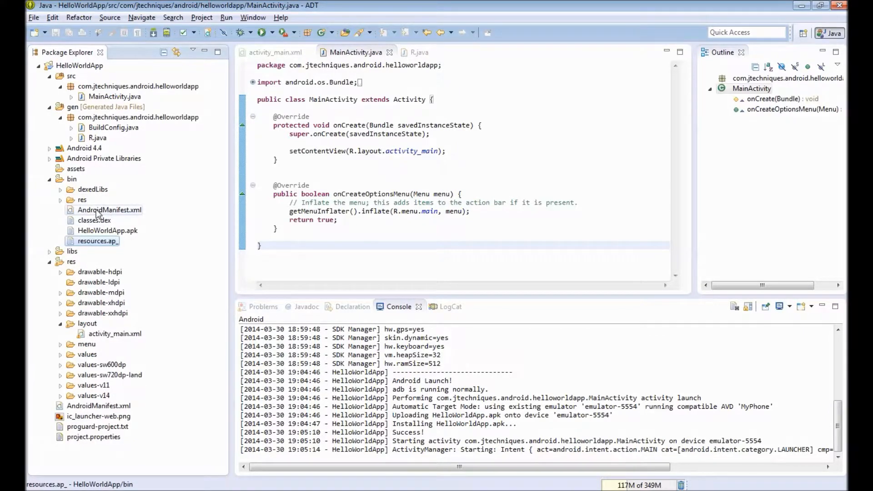
click(109, 210)
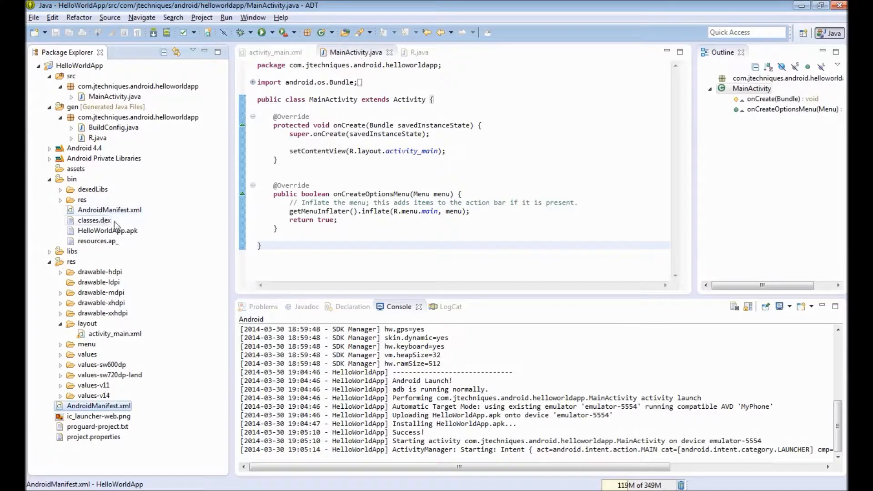
click(107, 230)
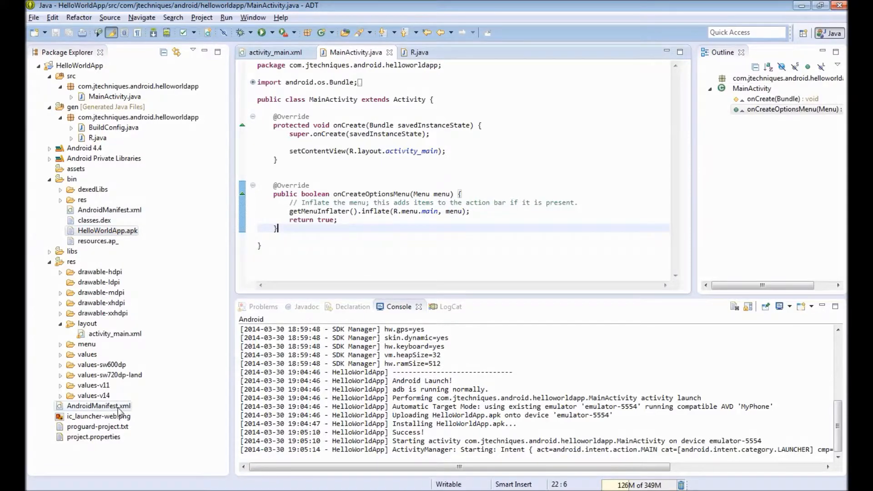
click(99, 405)
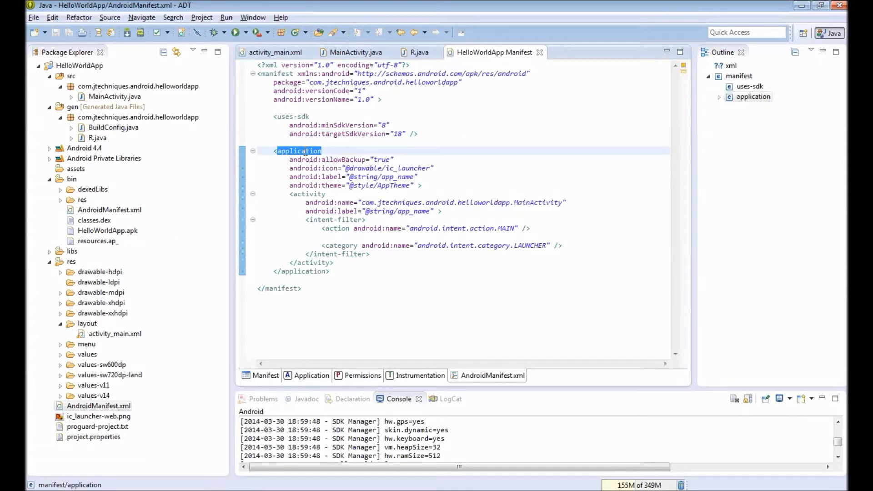
Highlight the manifest's application and activity entries, then activity_main in MainActivity.java's setContentView
double_click(407, 167)
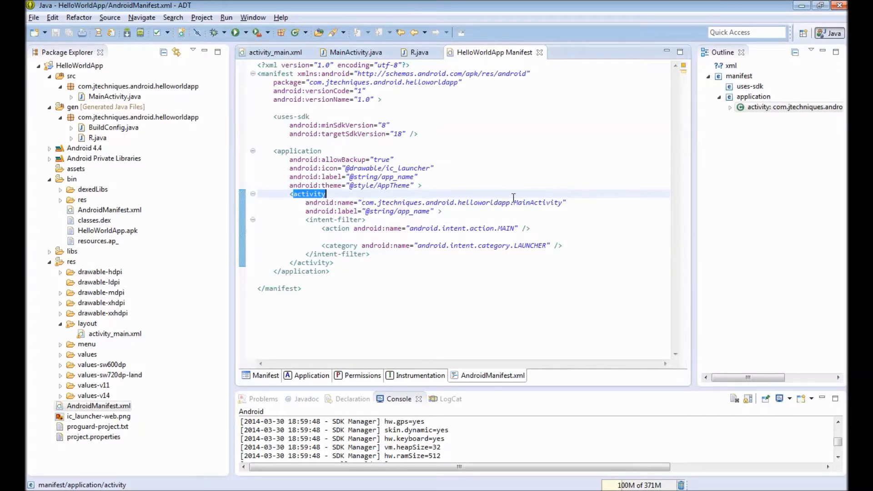
double_click(538, 202)
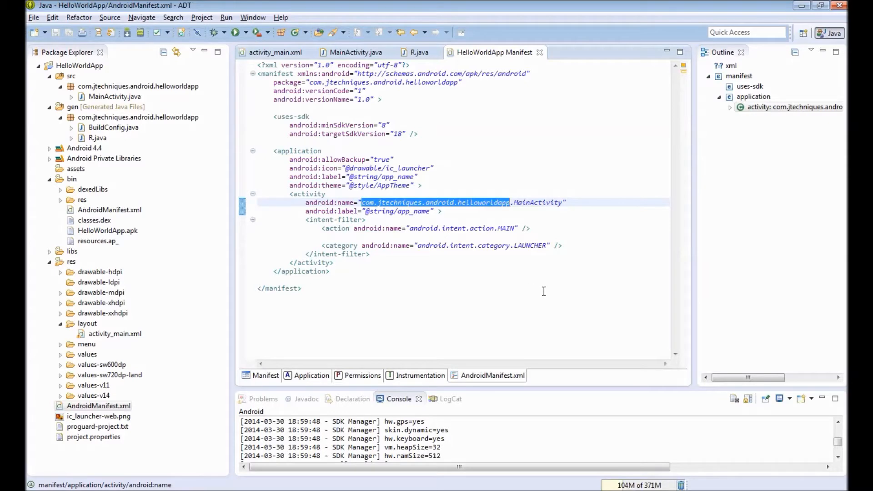
double_click(537, 202)
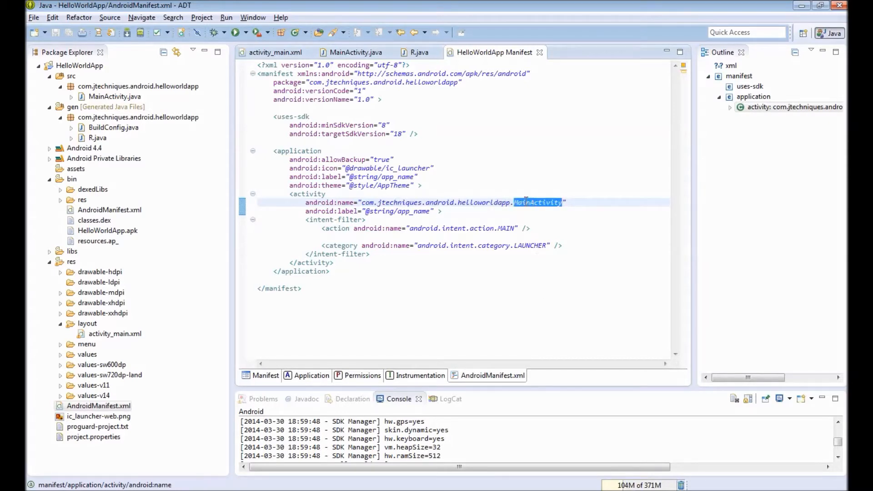
mouse_move(515, 294)
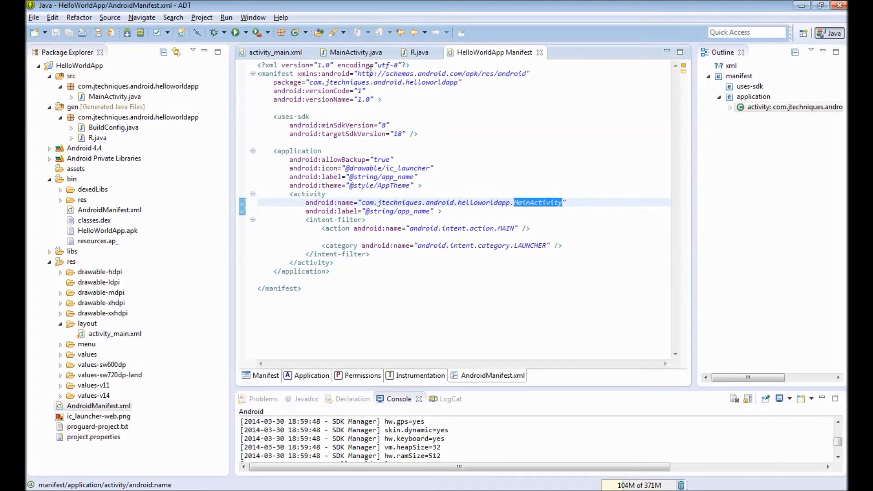
click(353, 52)
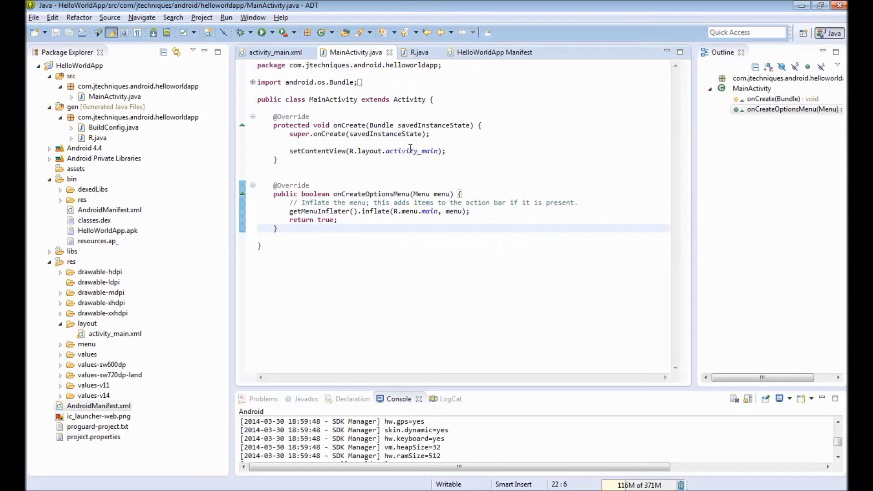
double_click(411, 151)
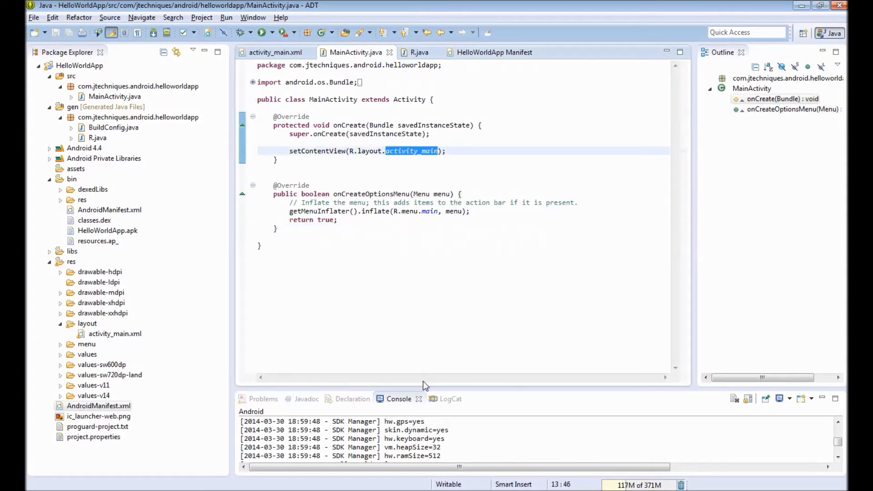